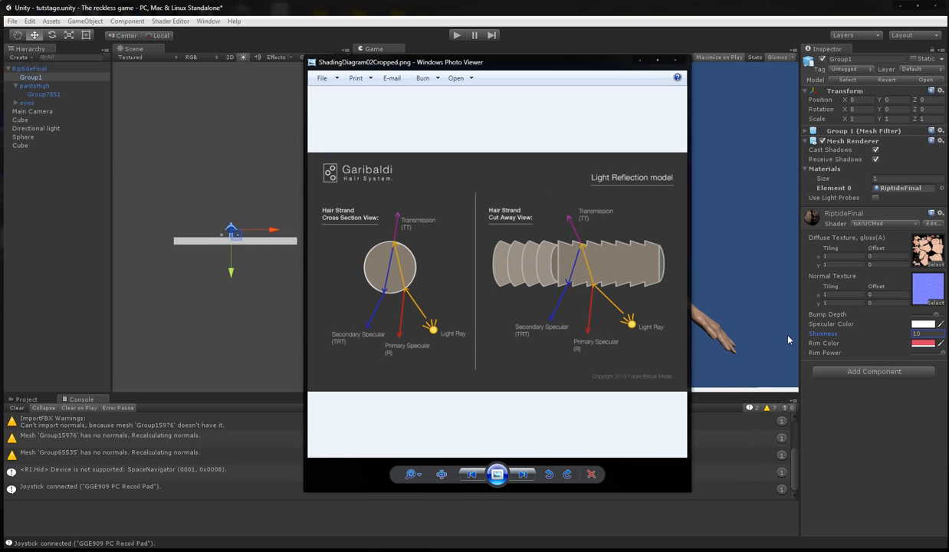
mouse_move(785, 307)
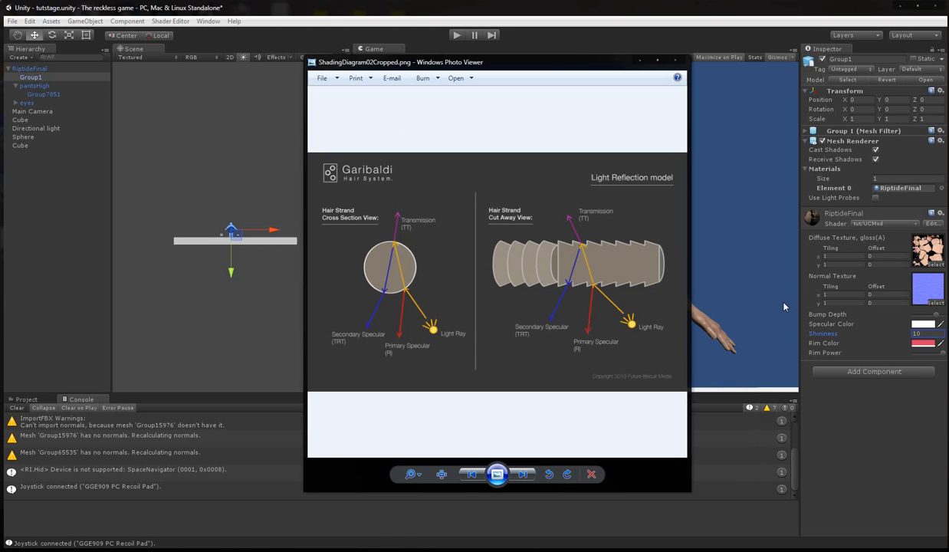
mouse_move(648, 284)
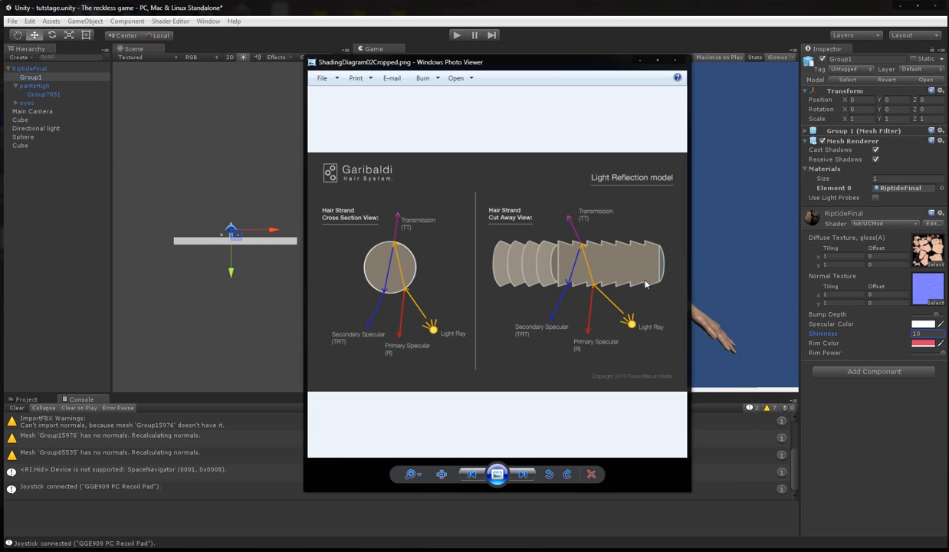
mouse_move(678, 284)
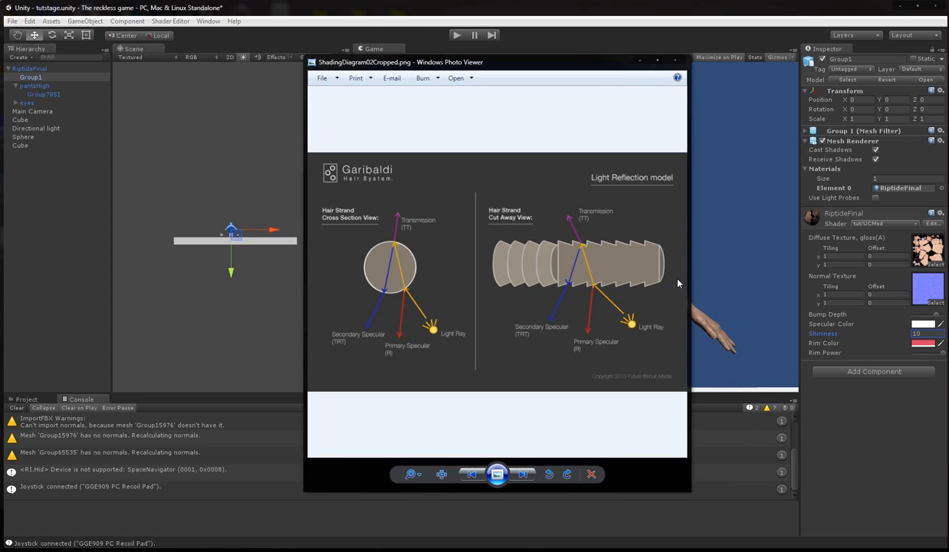
mouse_move(655, 307)
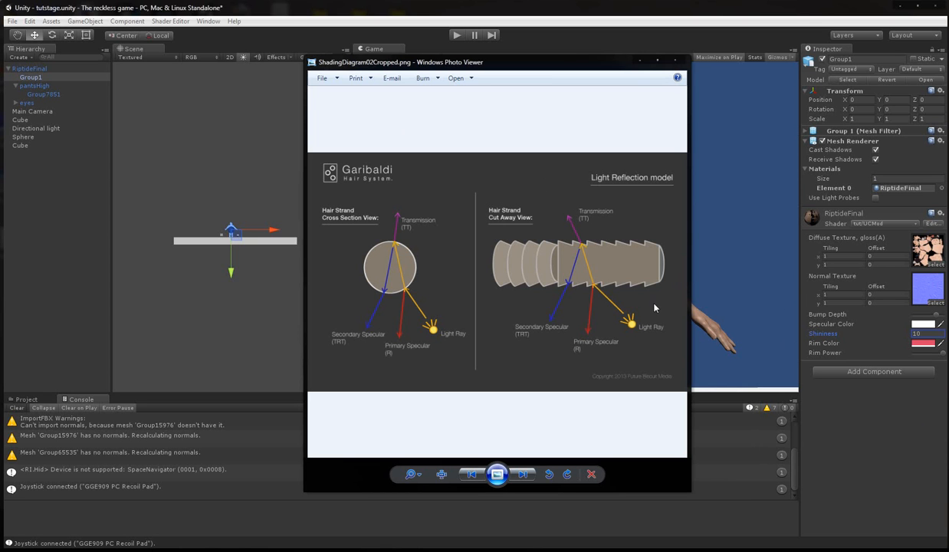
mouse_move(672, 290)
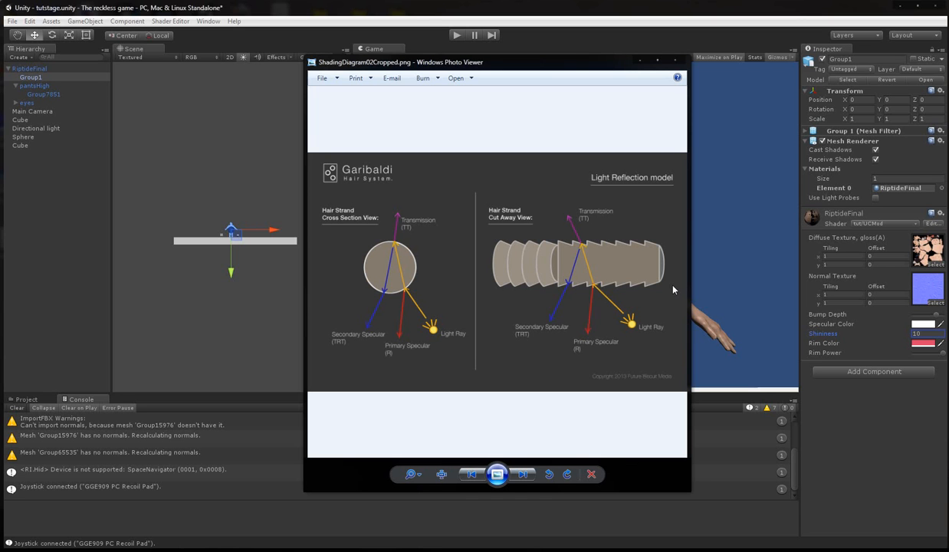
mouse_move(632, 324)
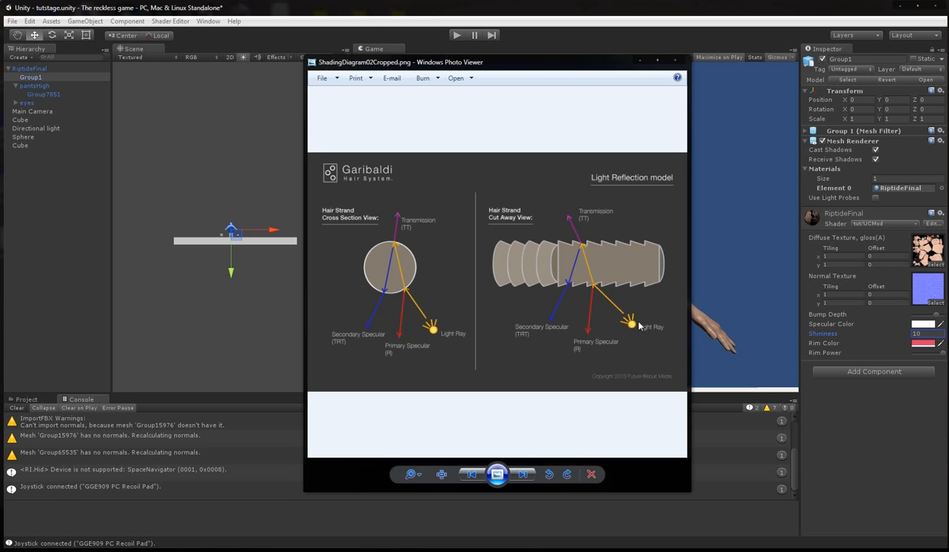
mouse_move(638, 326)
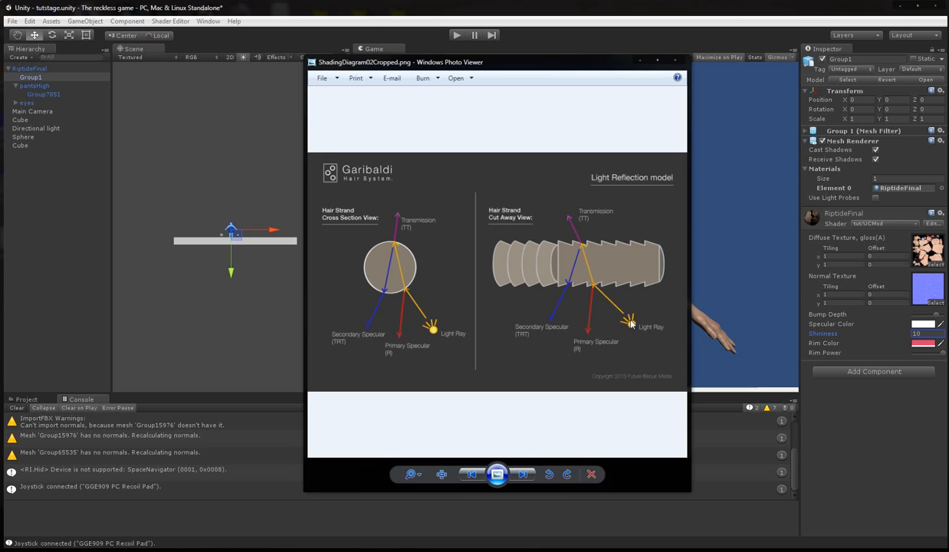
mouse_move(638, 330)
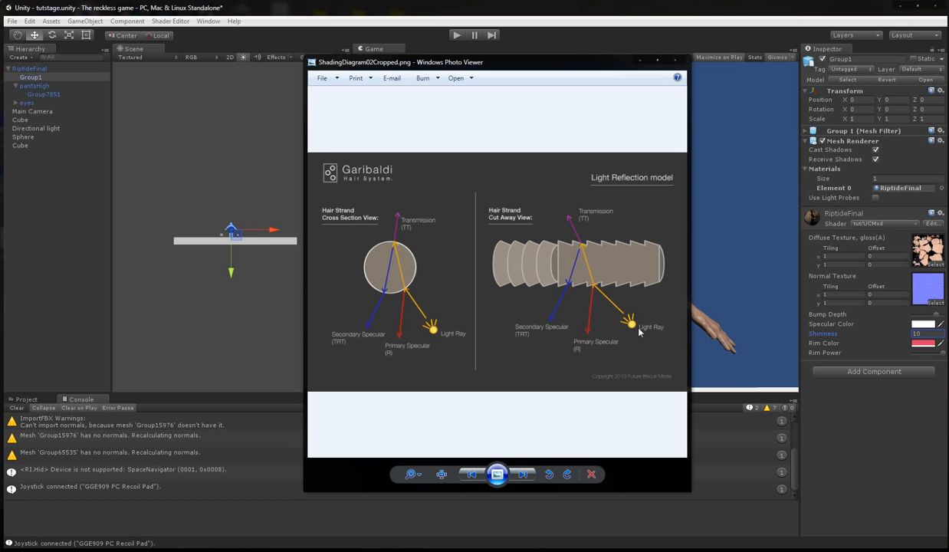
mouse_move(635, 329)
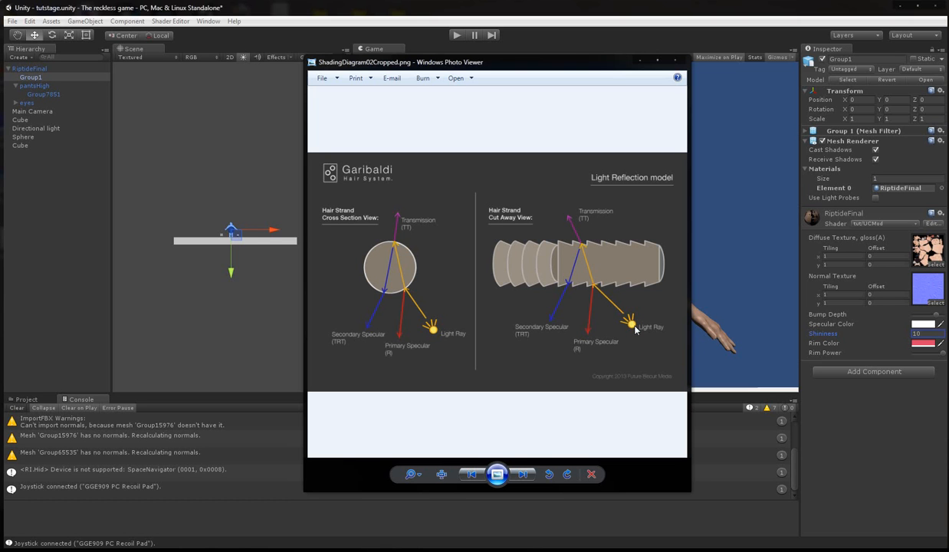
mouse_move(622, 318)
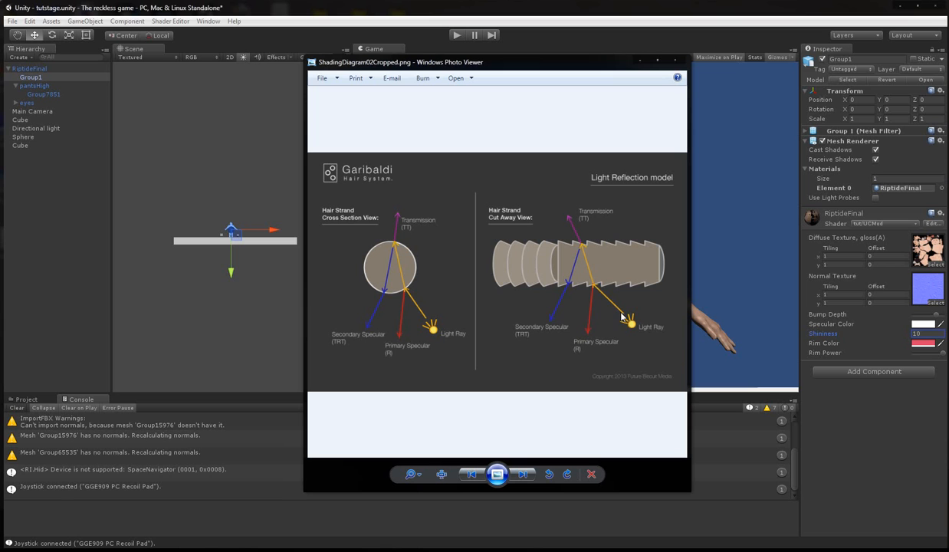
mouse_move(595, 290)
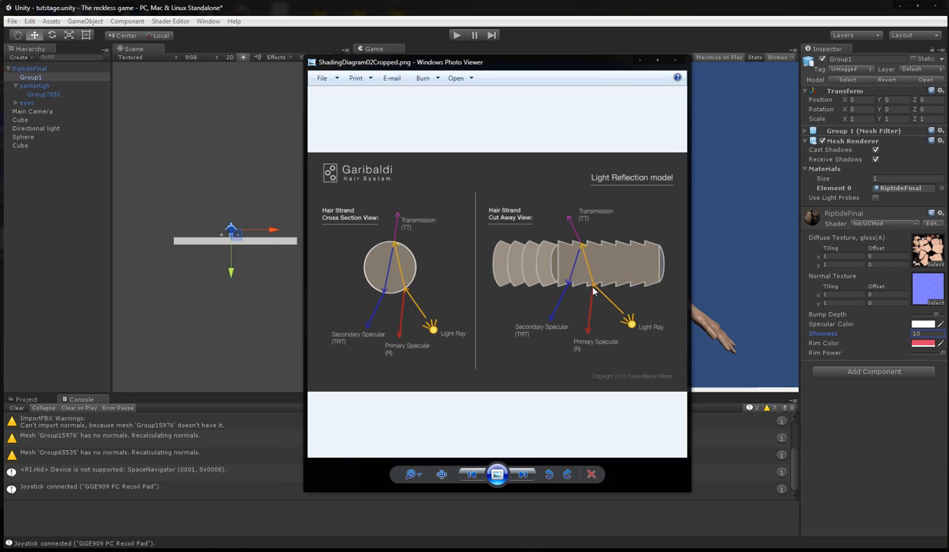
mouse_move(586, 347)
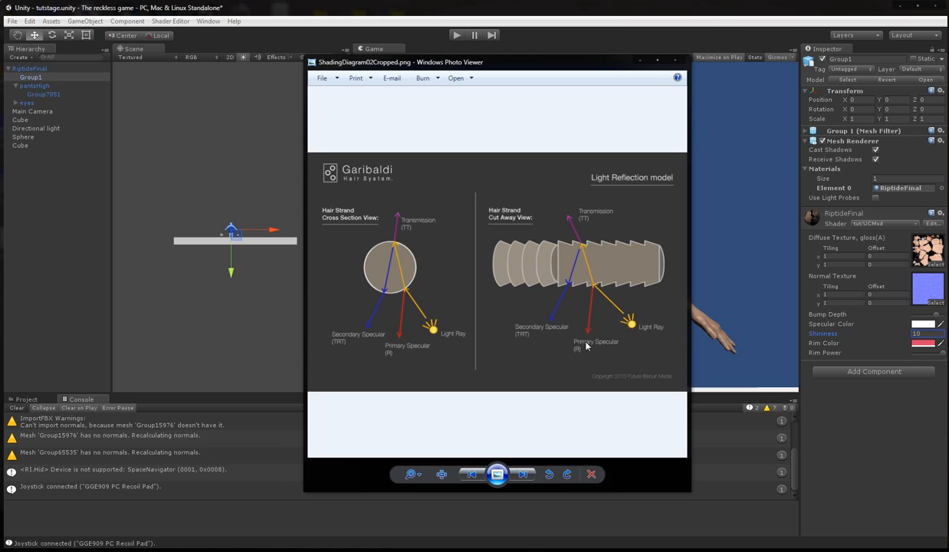
mouse_move(598, 288)
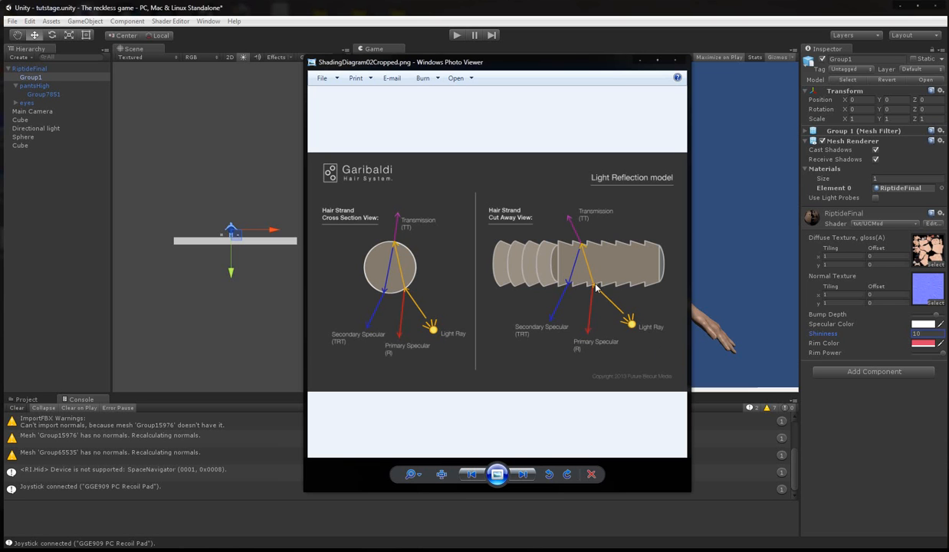
mouse_move(581, 246)
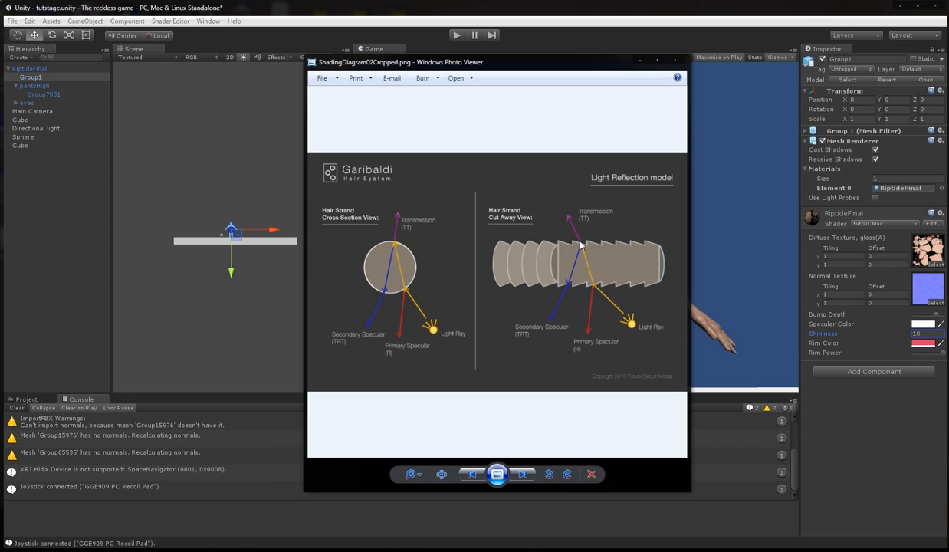
mouse_move(570, 283)
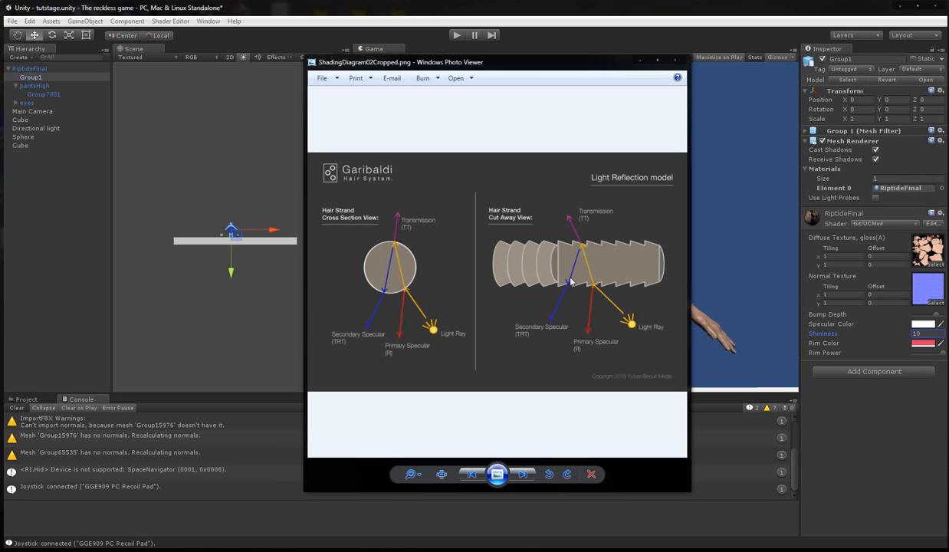
mouse_move(613, 306)
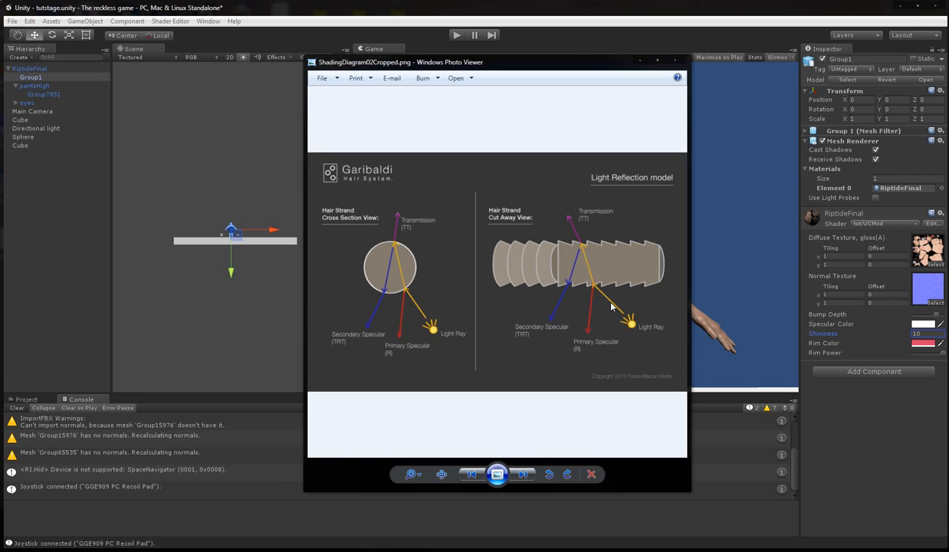
mouse_move(597, 290)
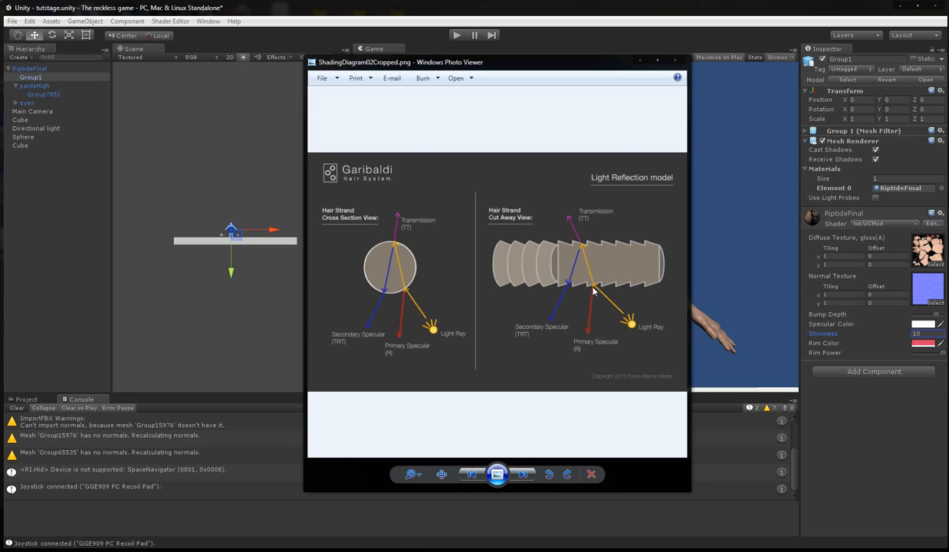
mouse_move(571, 289)
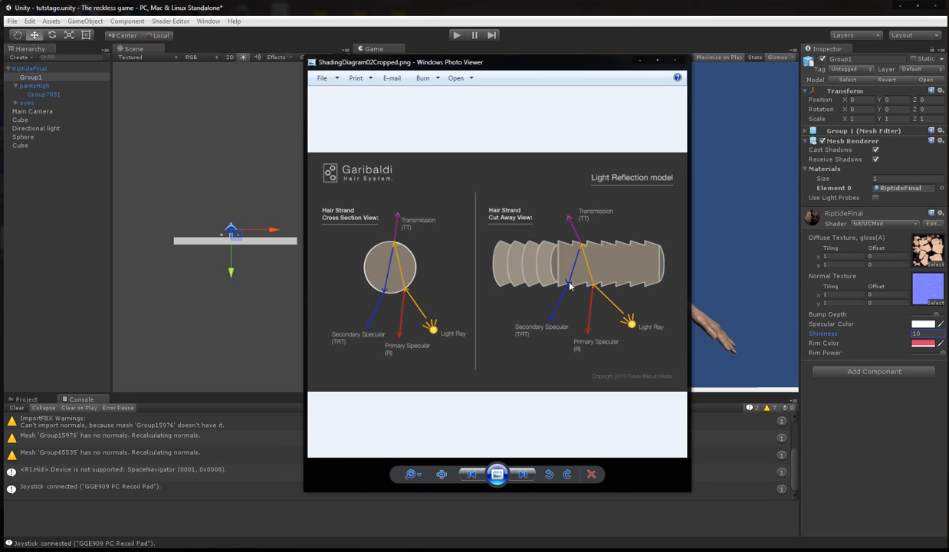
mouse_move(494, 264)
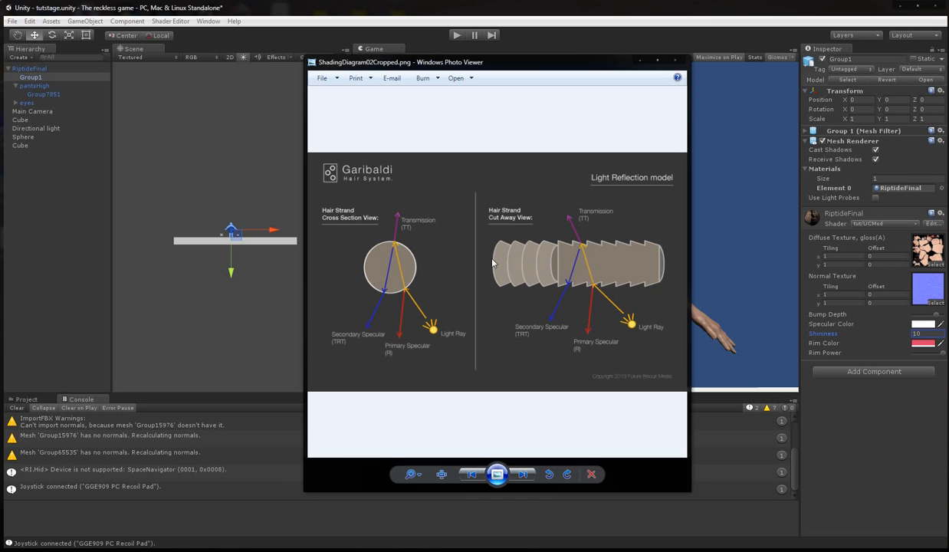
mouse_move(665, 267)
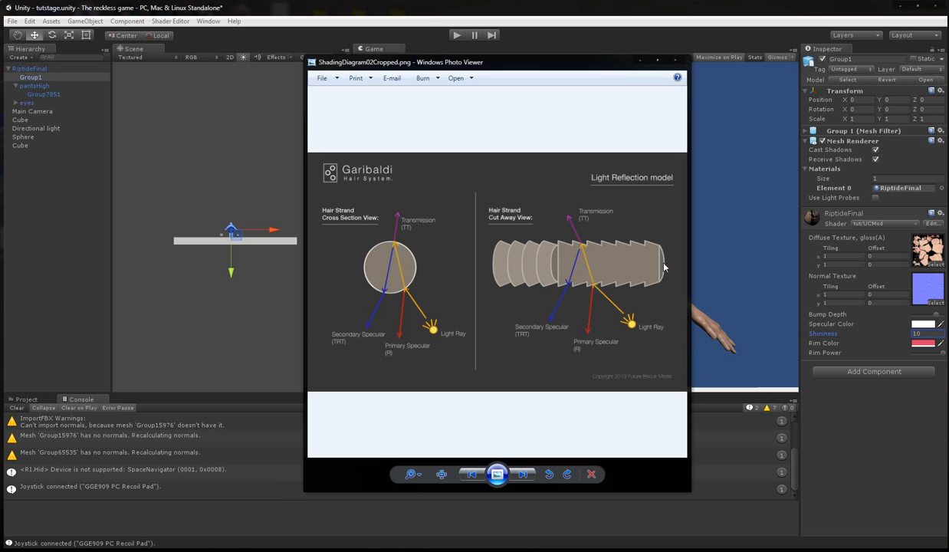
mouse_move(635, 332)
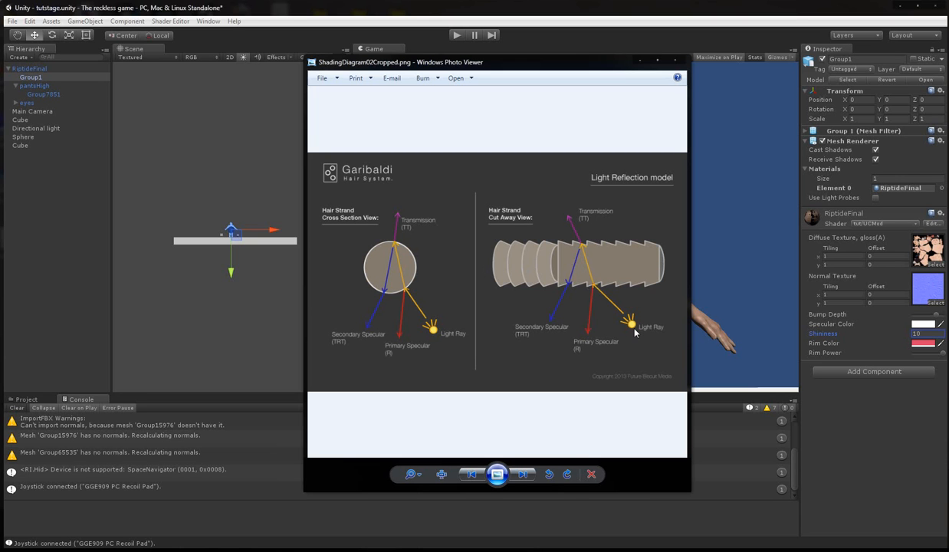
mouse_move(596, 284)
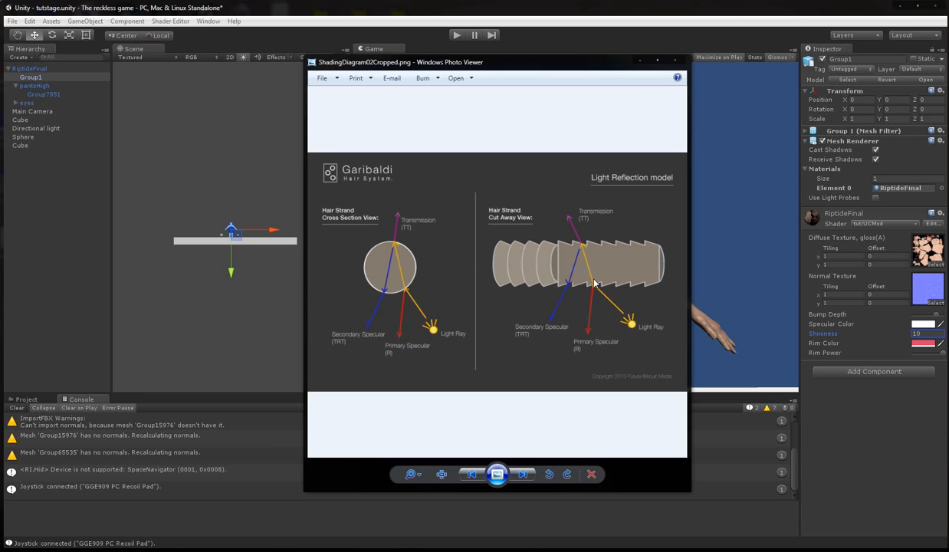
mouse_move(413, 260)
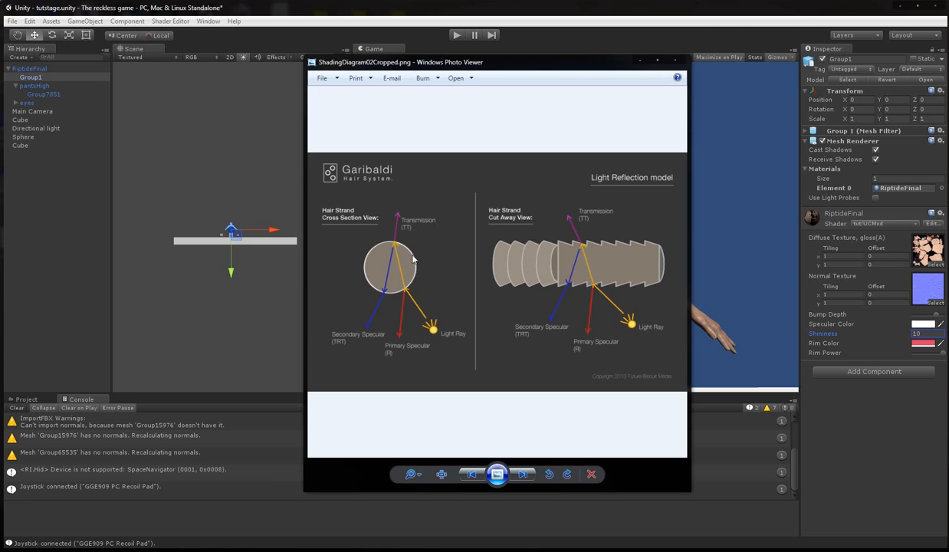
mouse_move(421, 264)
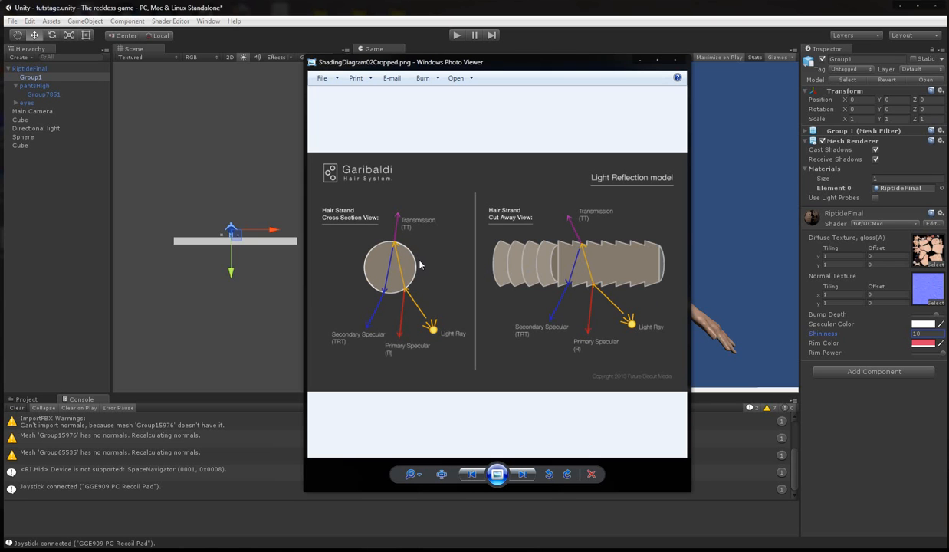
mouse_move(414, 318)
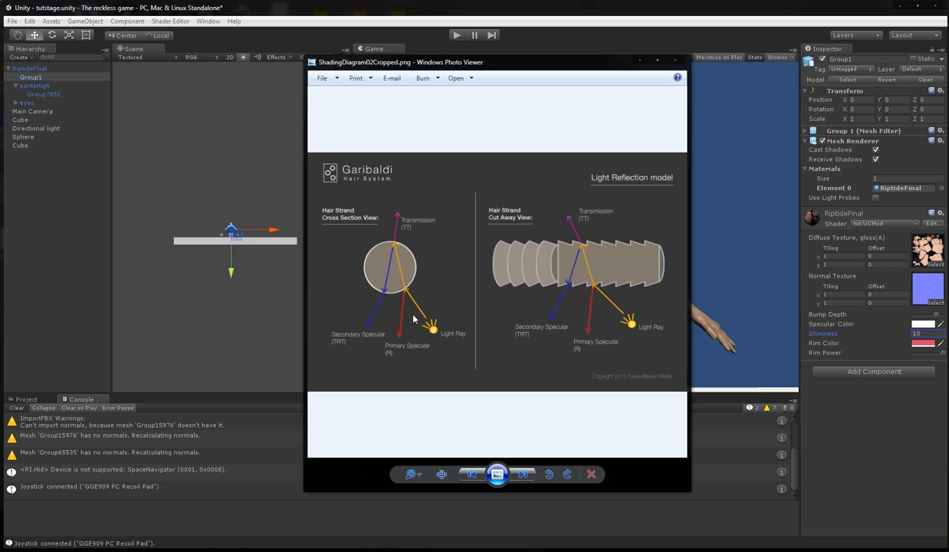
mouse_move(401, 328)
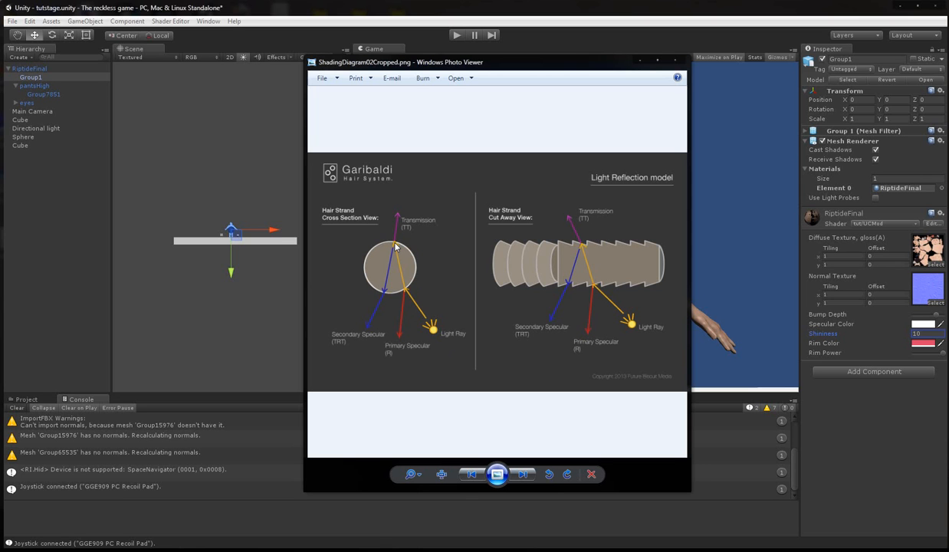
mouse_move(423, 318)
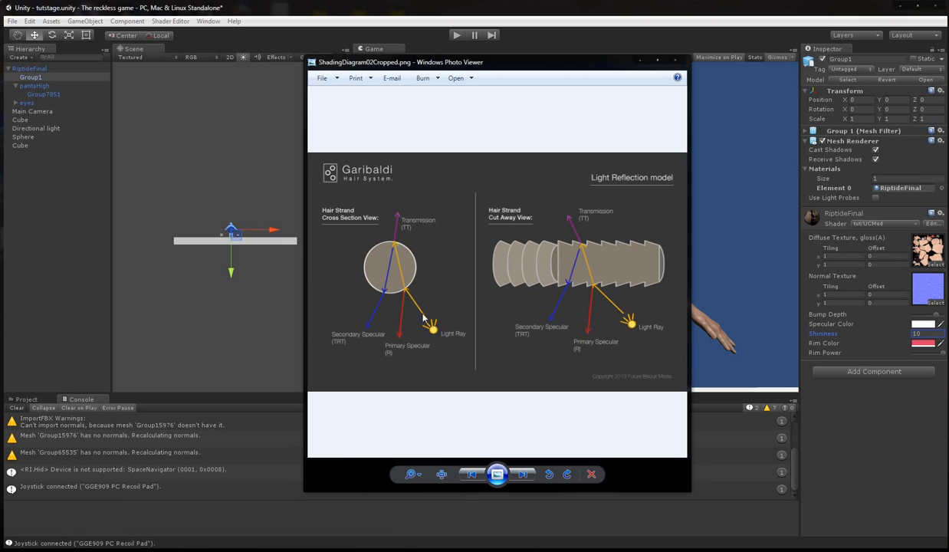
mouse_move(407, 295)
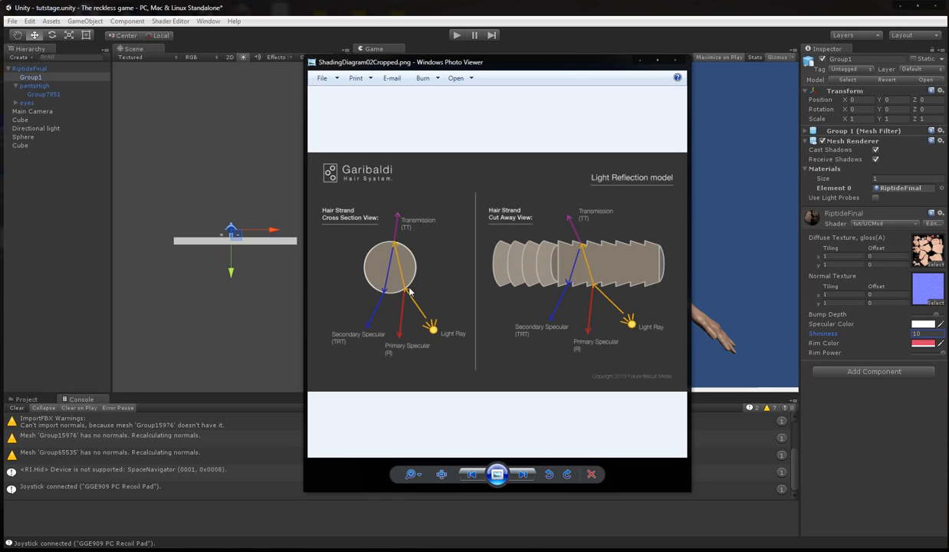
mouse_move(384, 301)
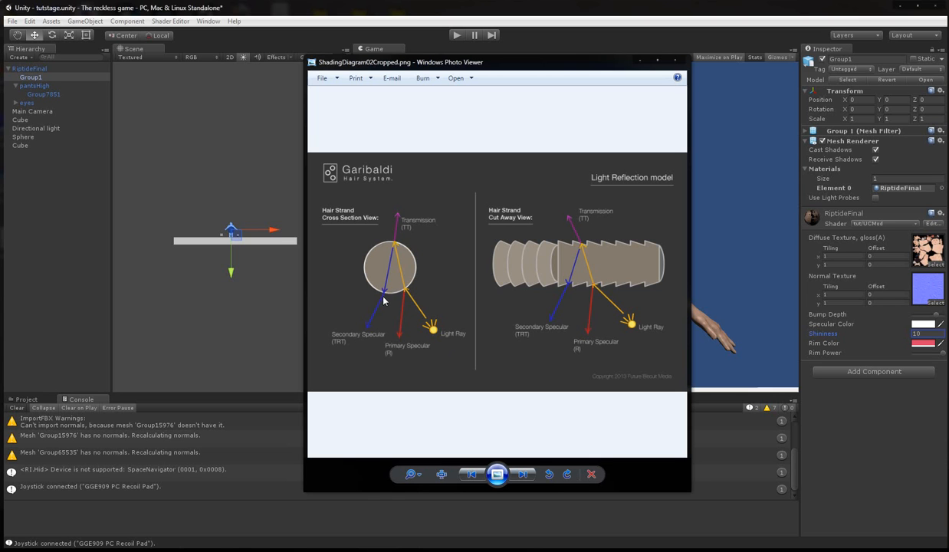
mouse_move(399, 247)
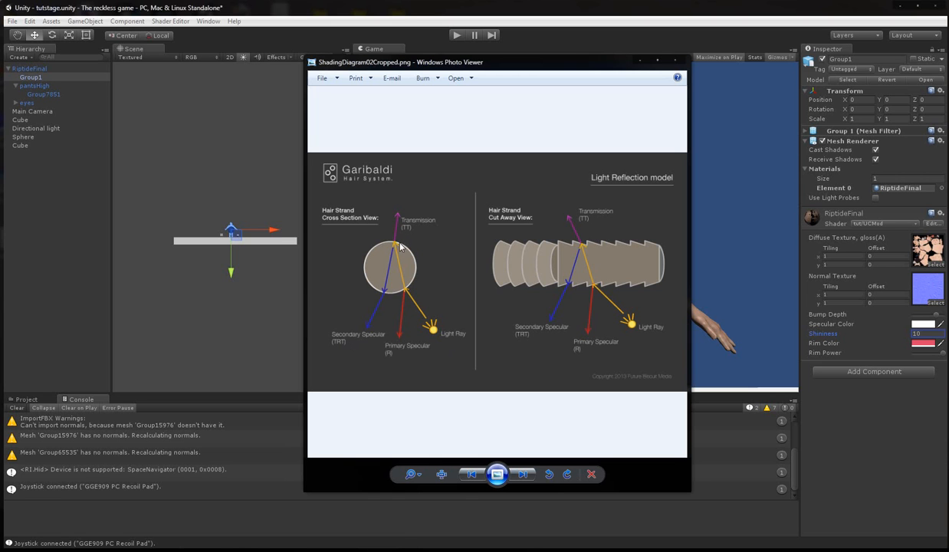
mouse_move(399, 236)
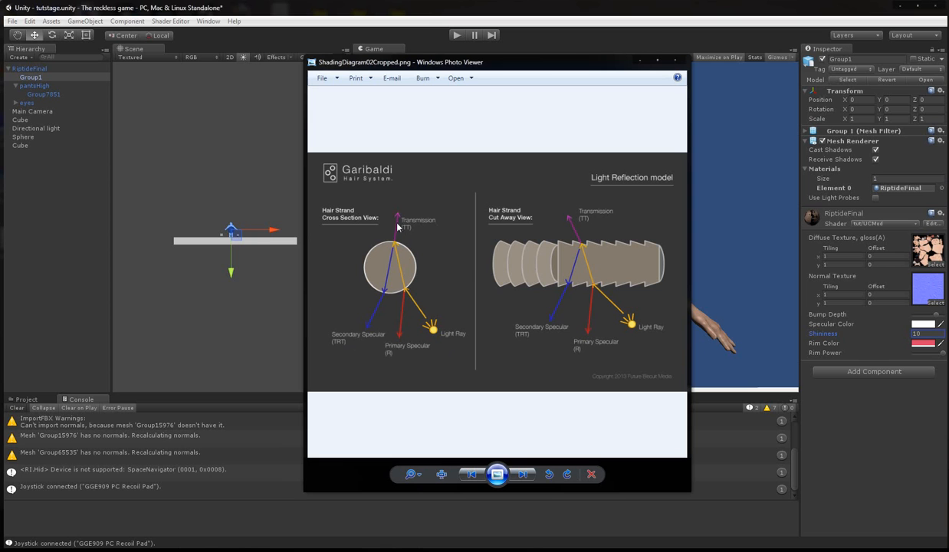
mouse_move(472, 277)
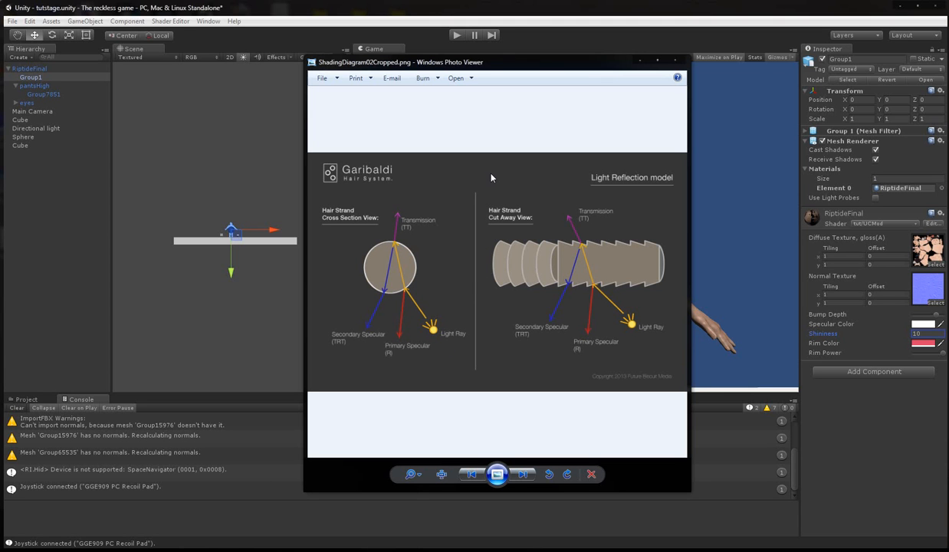
mouse_move(438, 276)
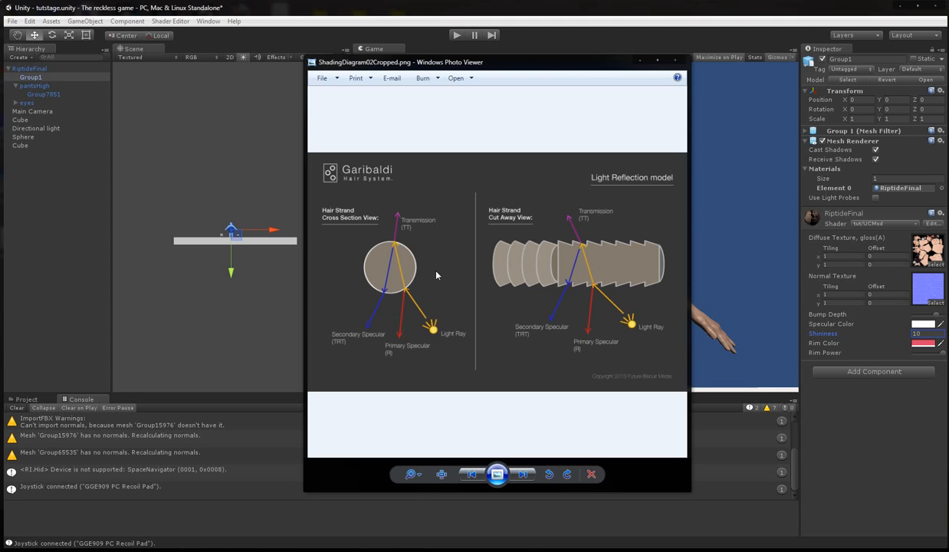
mouse_move(432, 276)
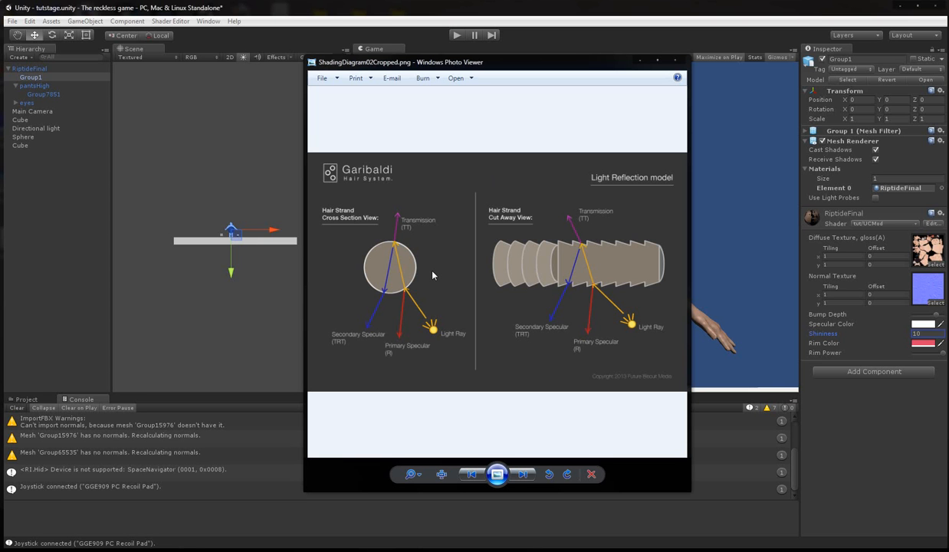
mouse_move(420, 287)
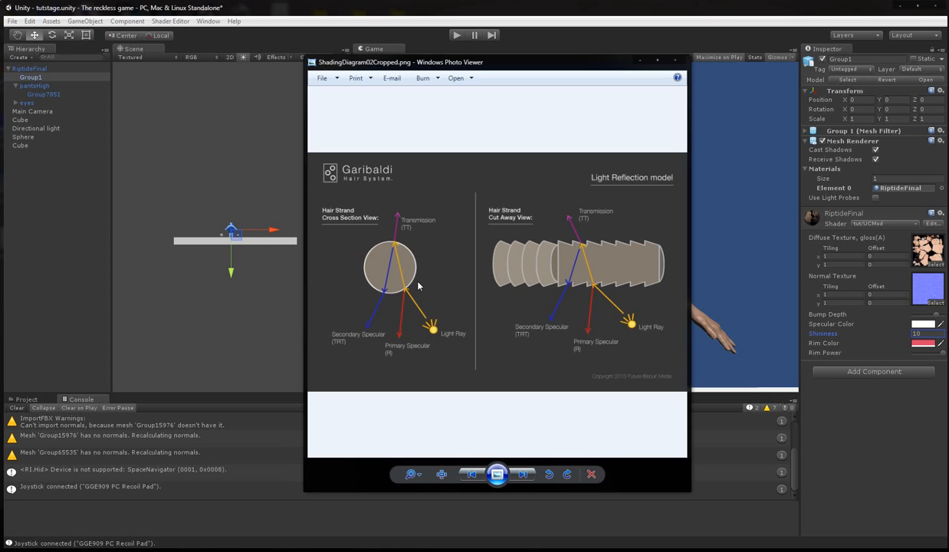
mouse_move(423, 289)
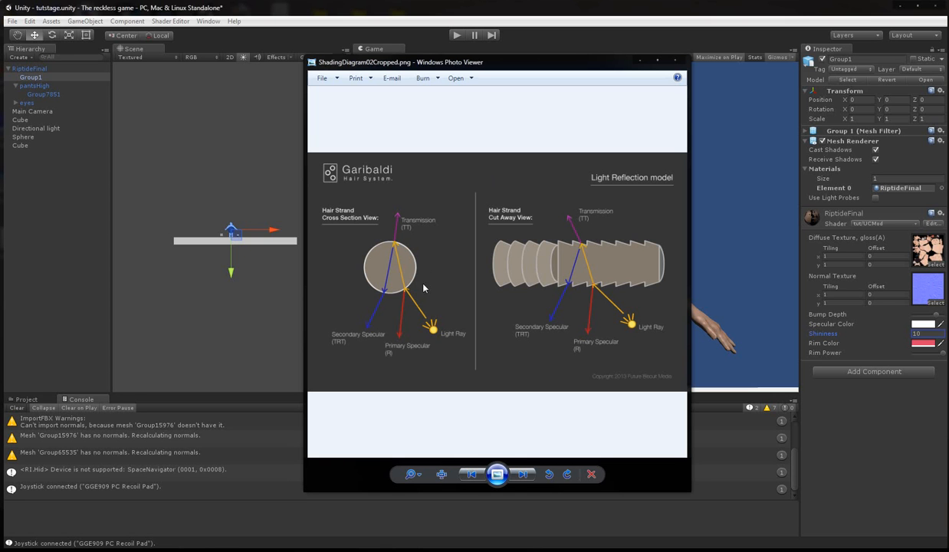
mouse_move(357, 356)
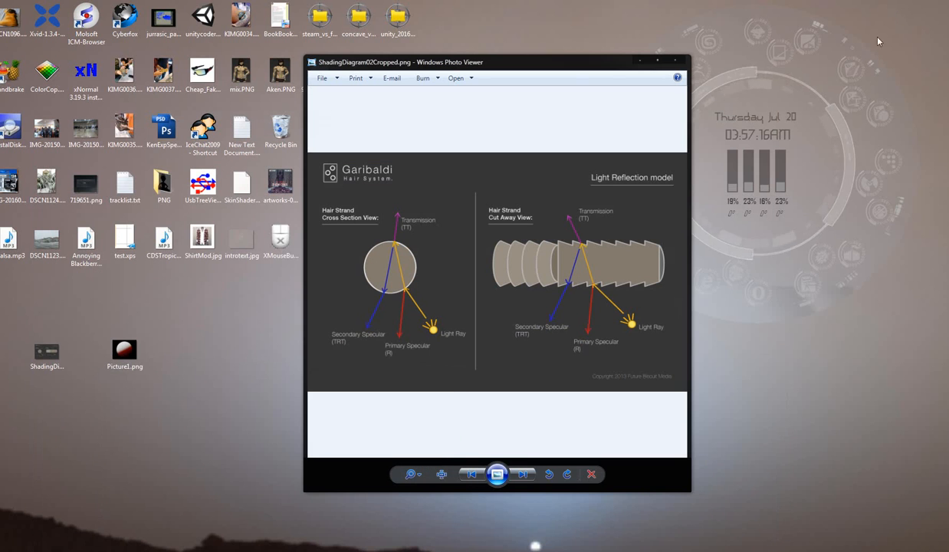
mouse_move(540, 270)
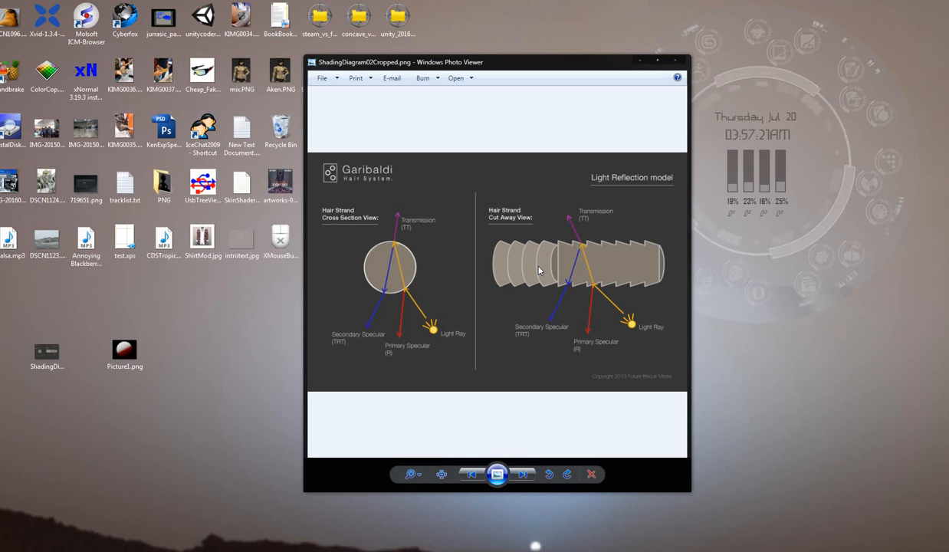
mouse_move(414, 279)
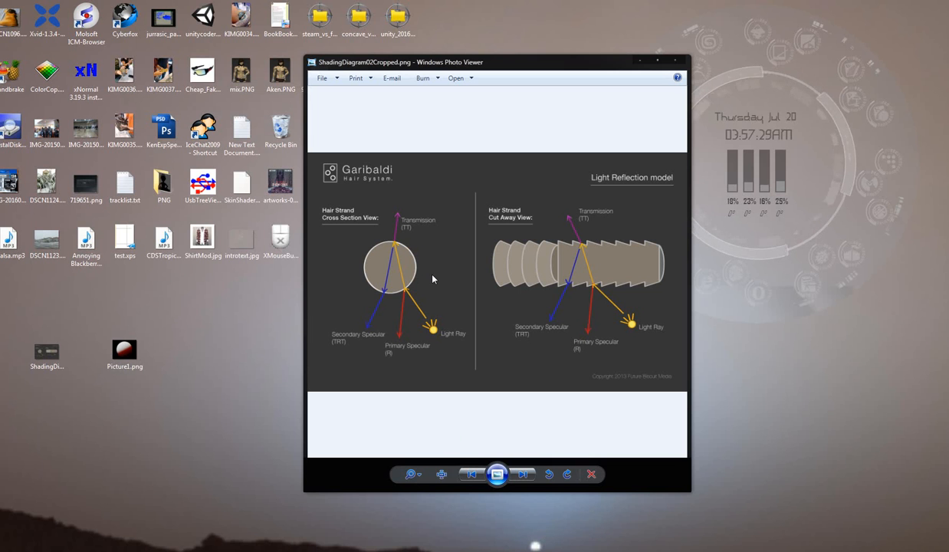
mouse_move(448, 276)
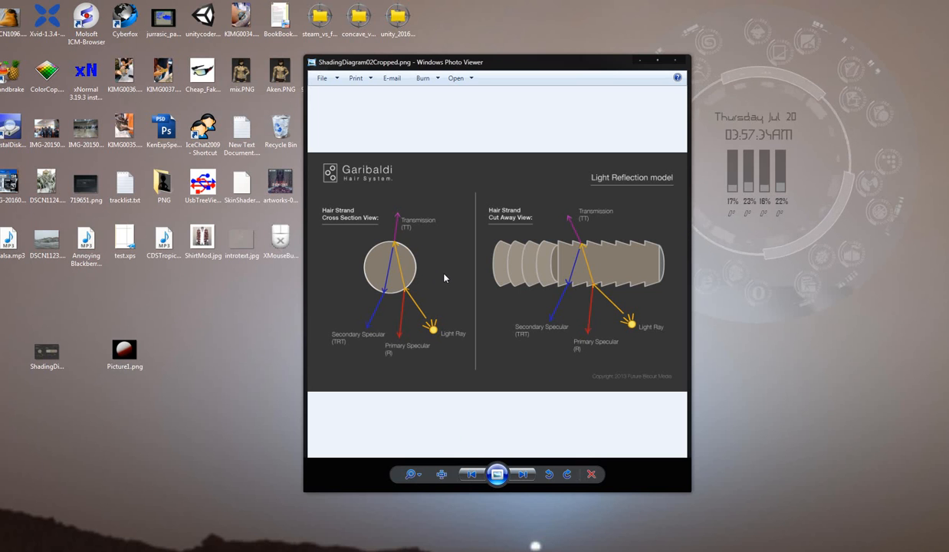
mouse_move(592, 267)
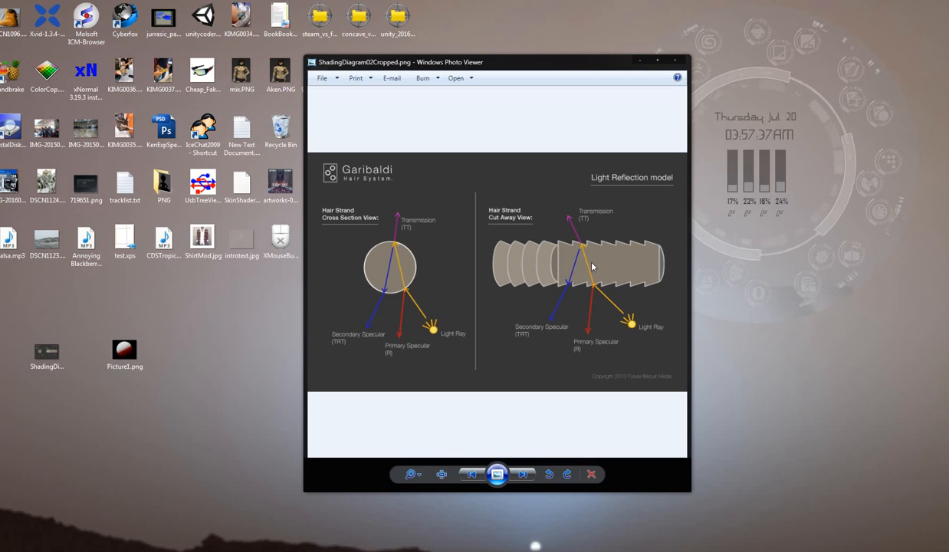
mouse_move(571, 252)
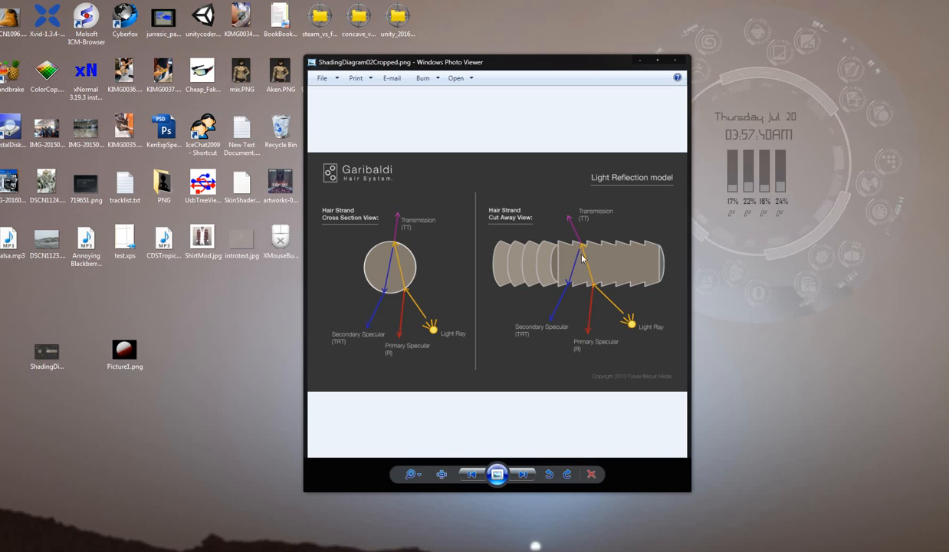
mouse_move(627, 318)
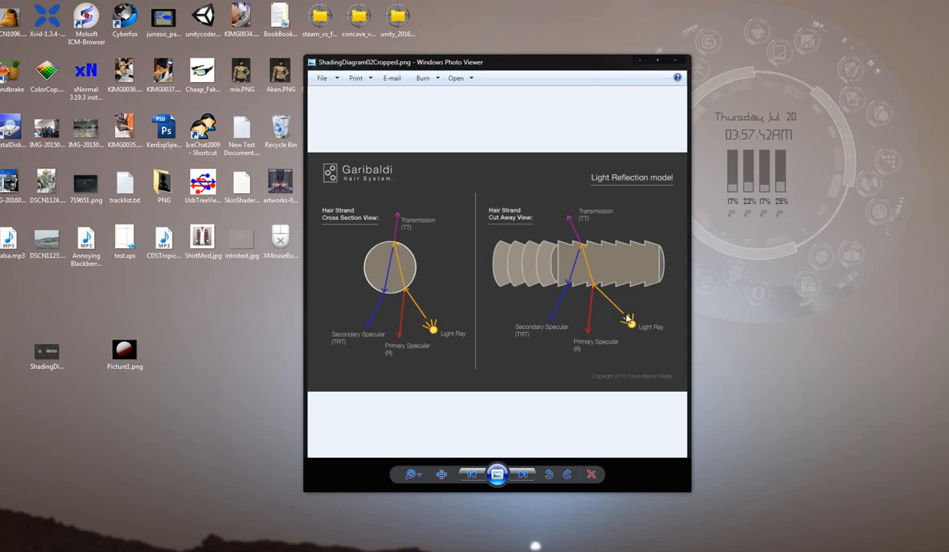
mouse_move(668, 290)
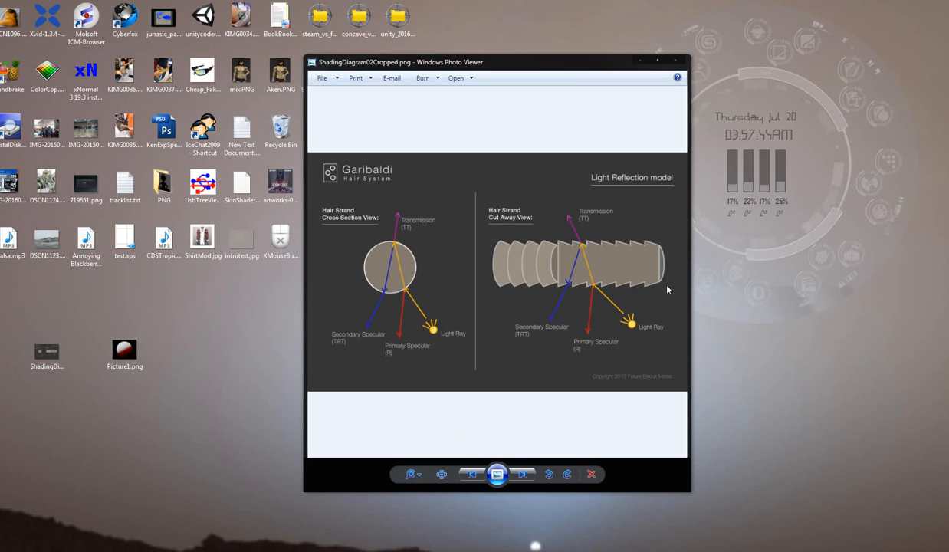
mouse_move(621, 242)
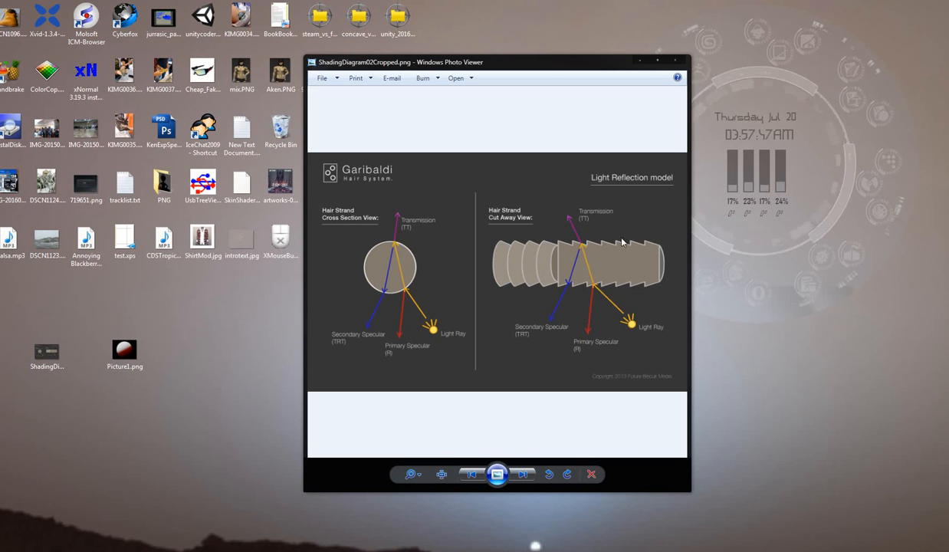
mouse_move(395, 227)
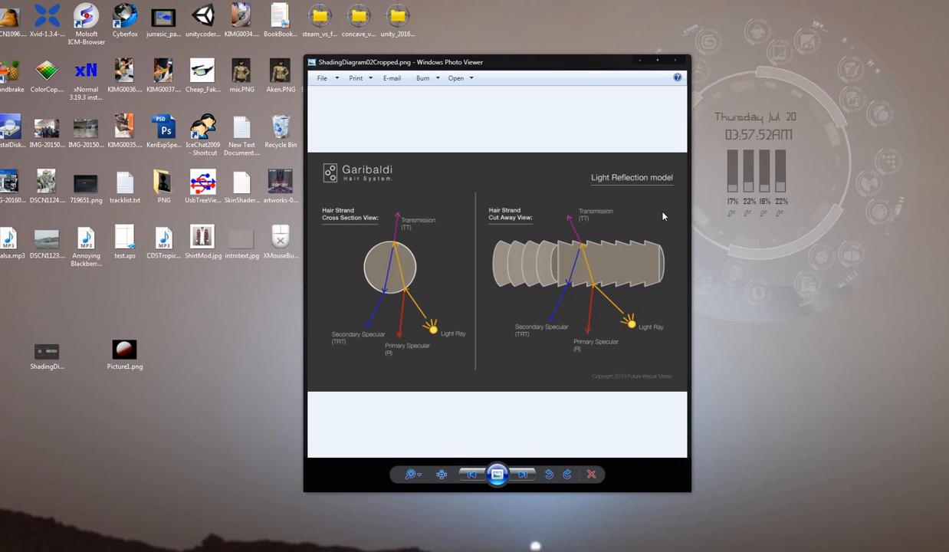
mouse_move(659, 218)
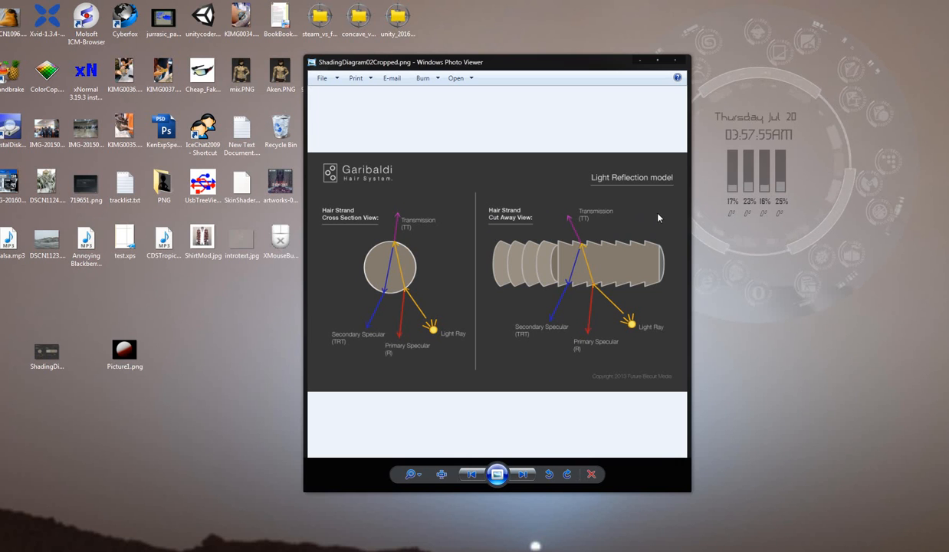
mouse_move(589, 243)
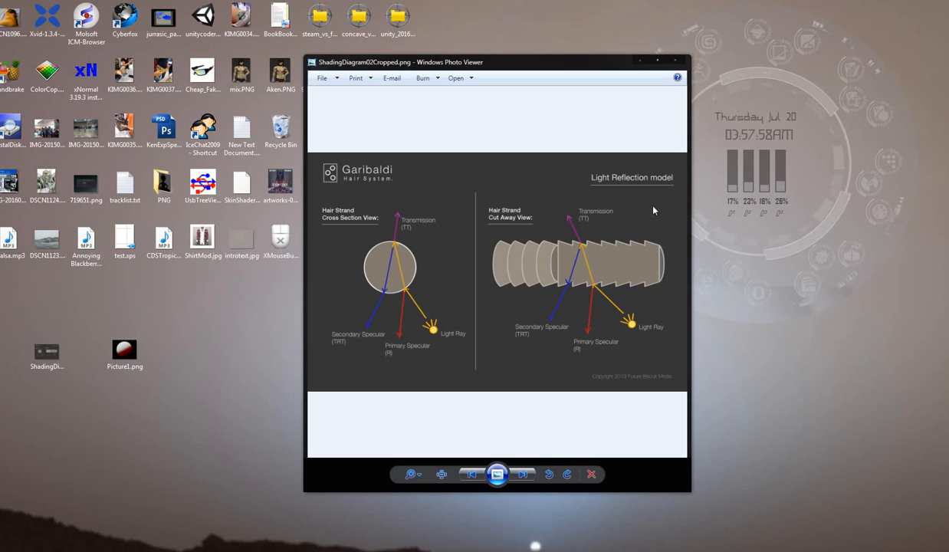
mouse_move(488, 178)
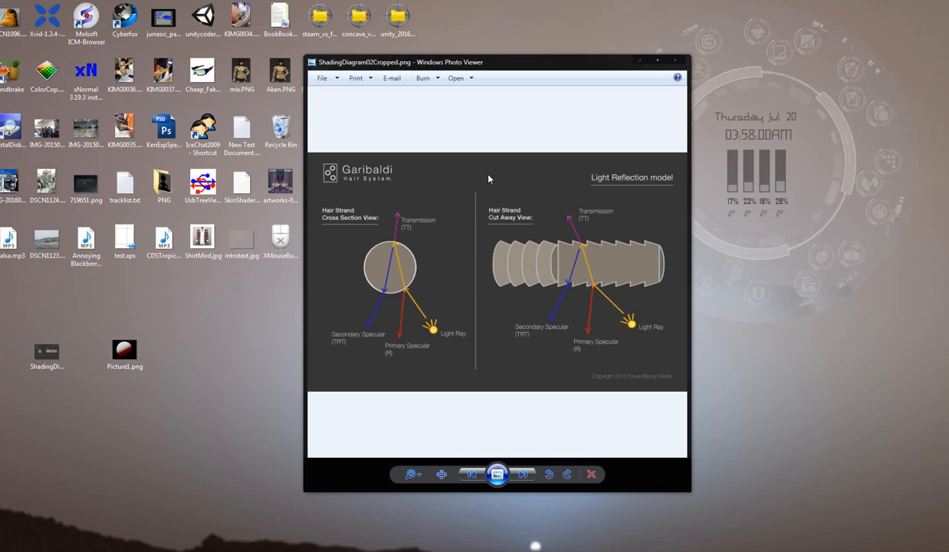
mouse_move(674, 270)
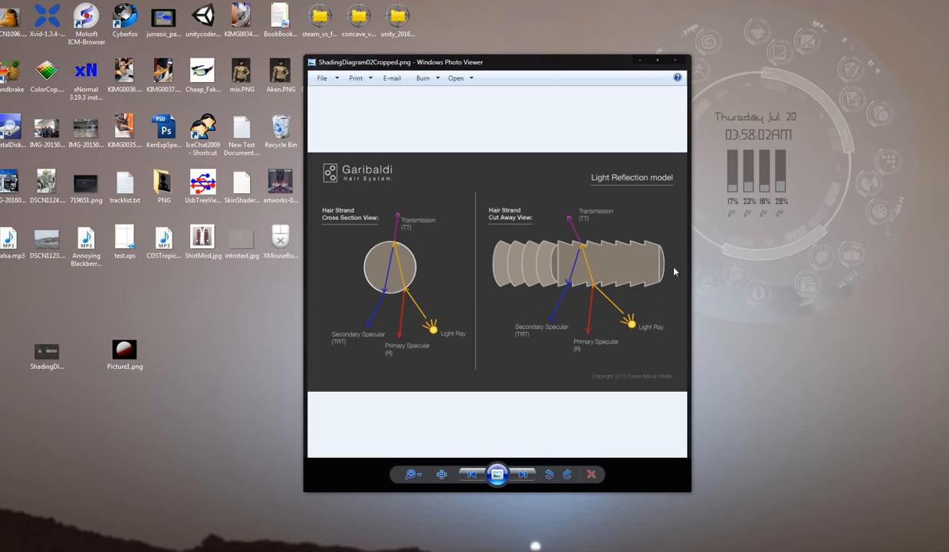
mouse_move(605, 297)
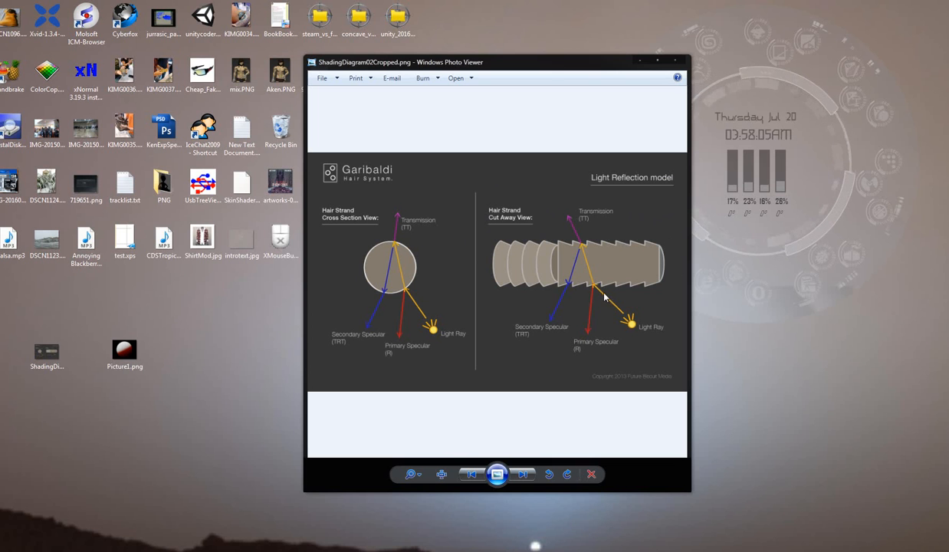
mouse_move(586, 258)
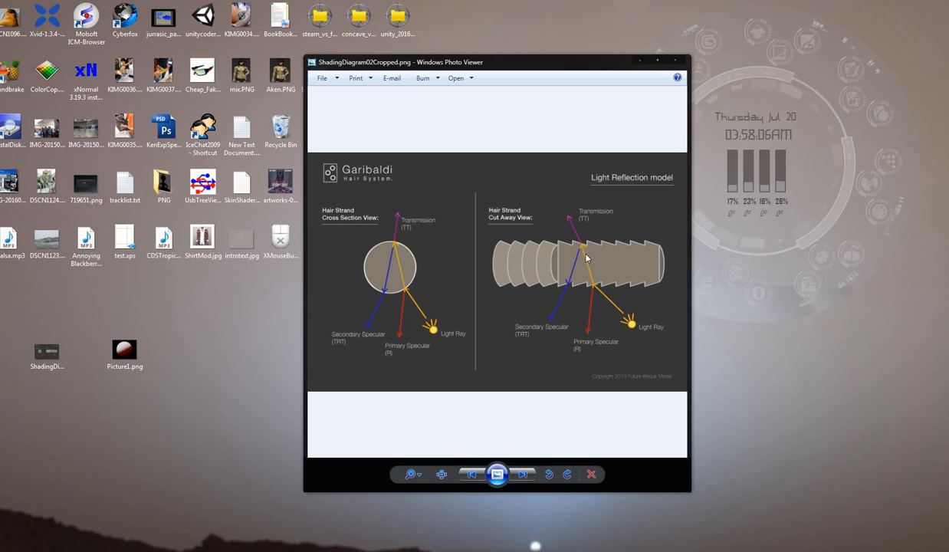
mouse_move(581, 248)
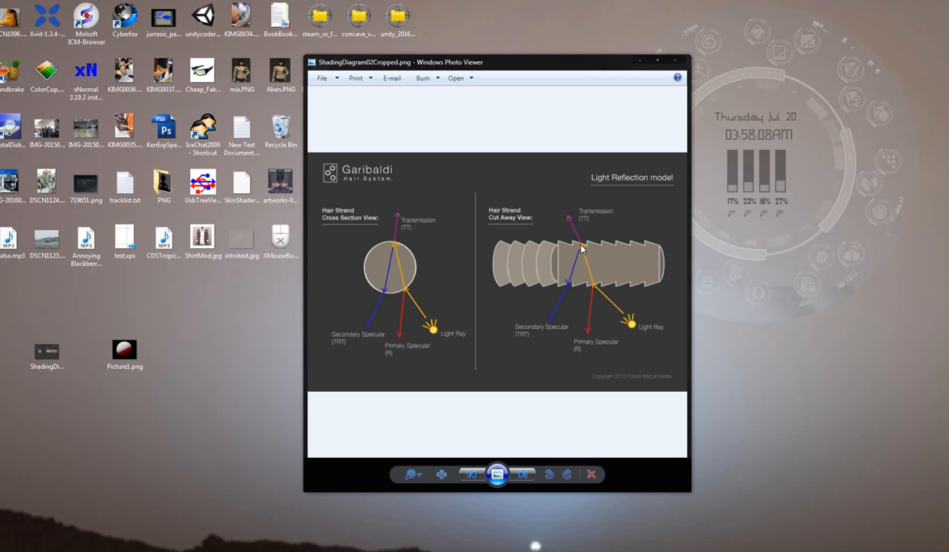
mouse_move(671, 250)
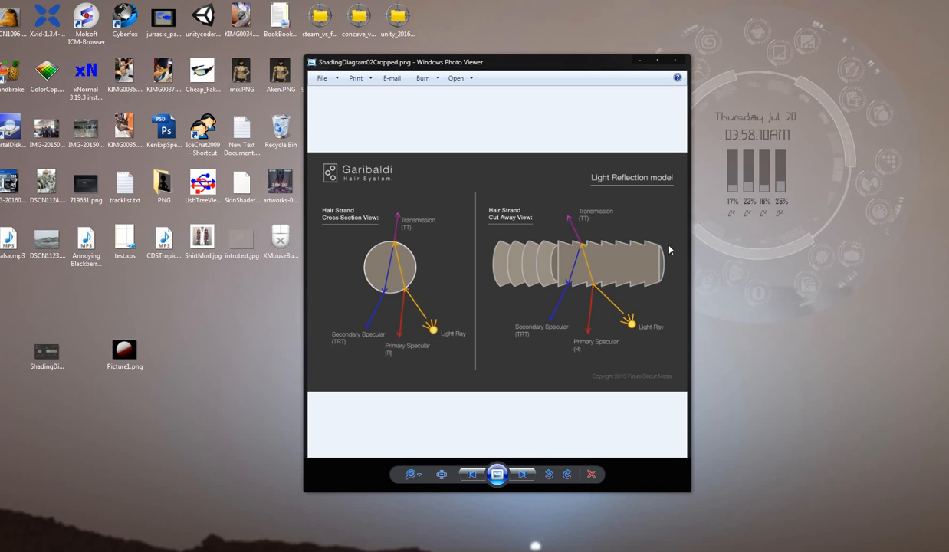
mouse_move(641, 212)
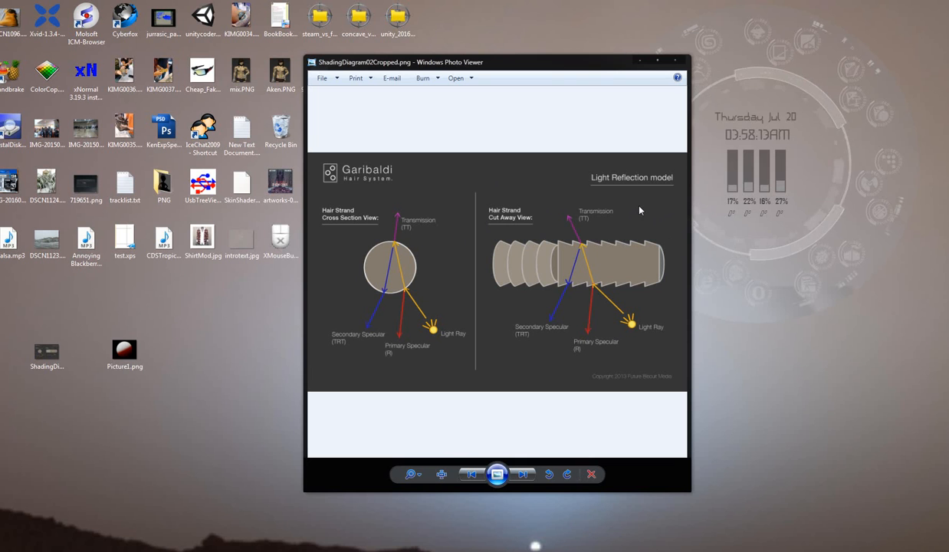
mouse_move(499, 199)
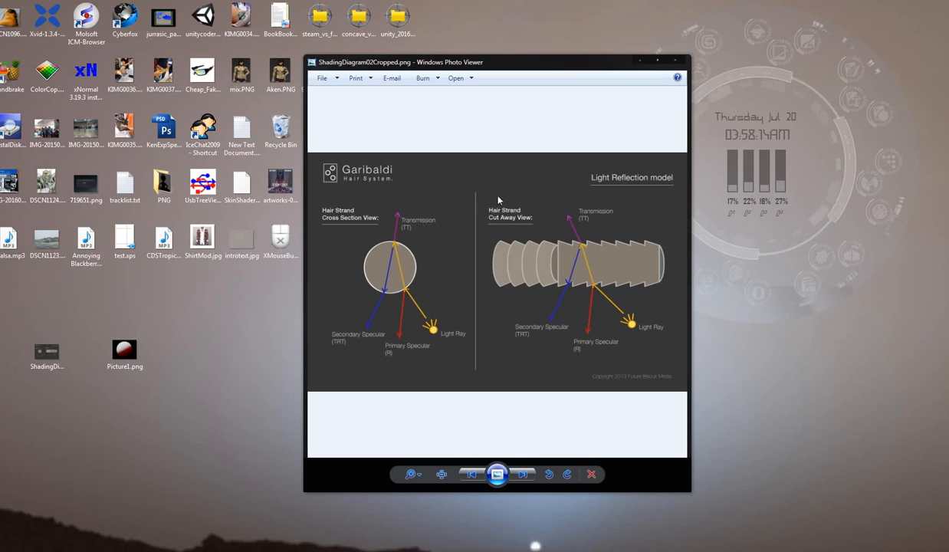
mouse_move(678, 190)
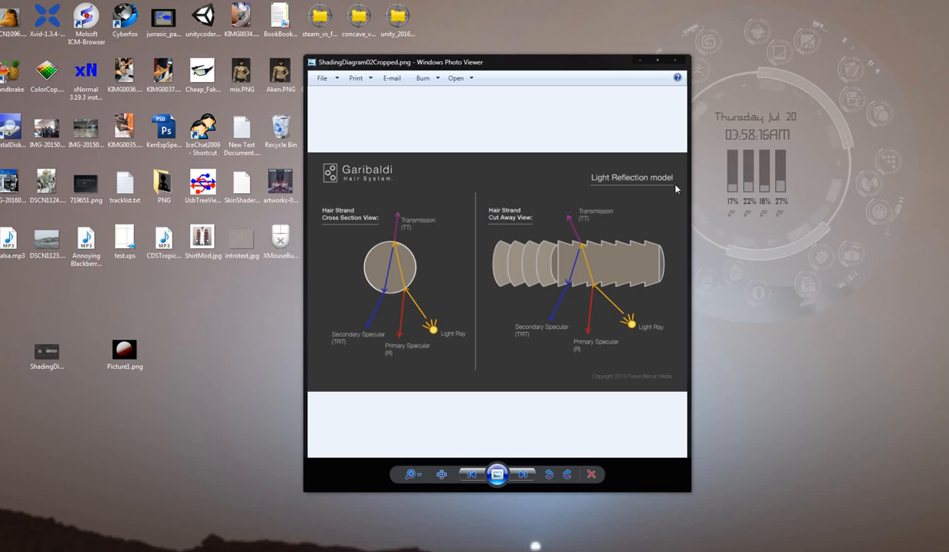
mouse_move(669, 168)
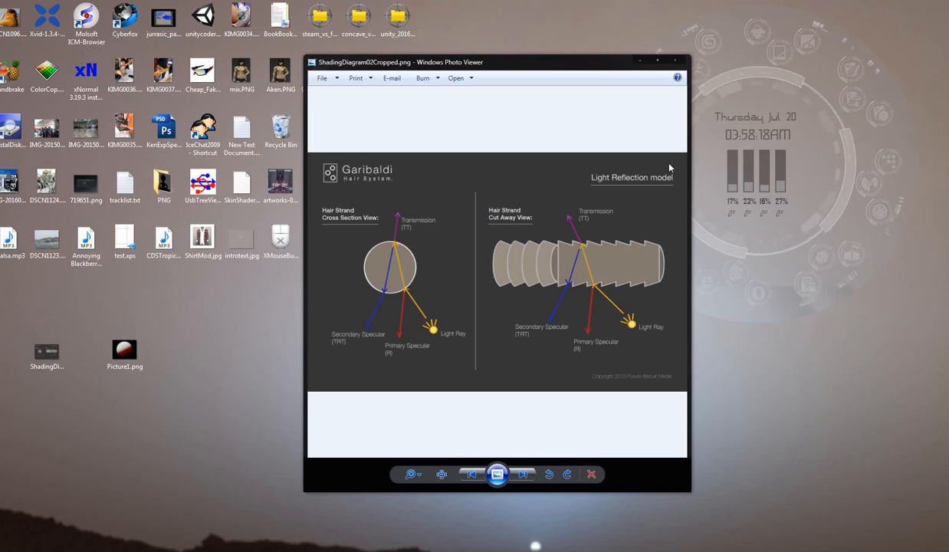
mouse_move(612, 234)
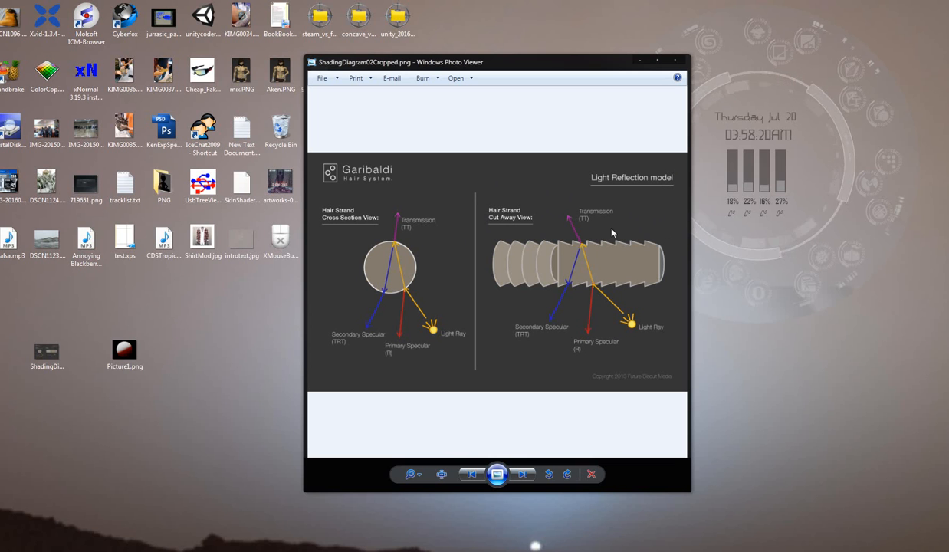
mouse_move(577, 289)
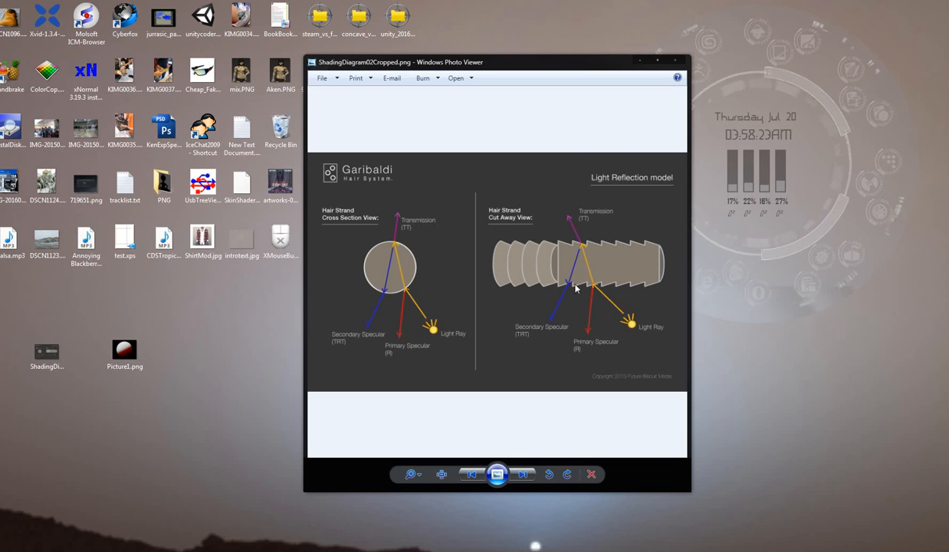
mouse_move(569, 196)
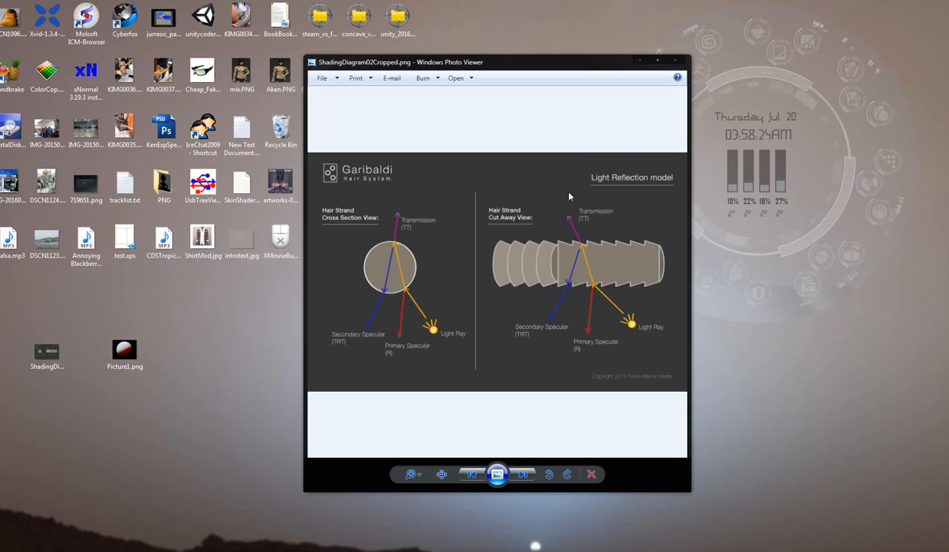
mouse_move(561, 190)
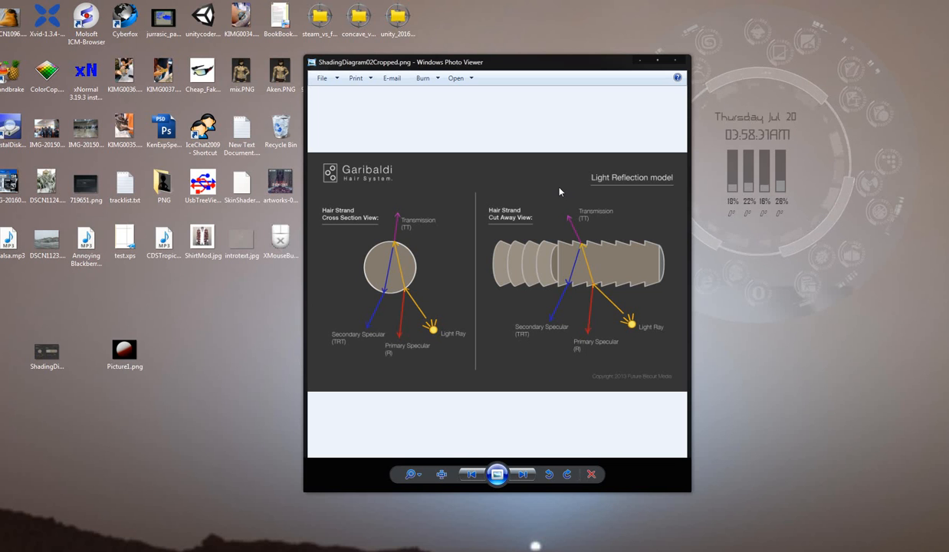
mouse_move(560, 295)
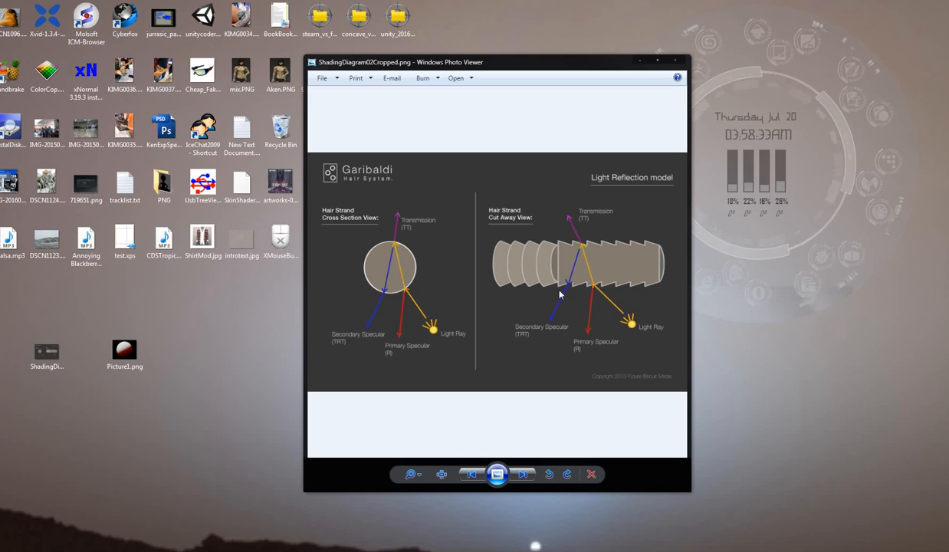
mouse_move(583, 243)
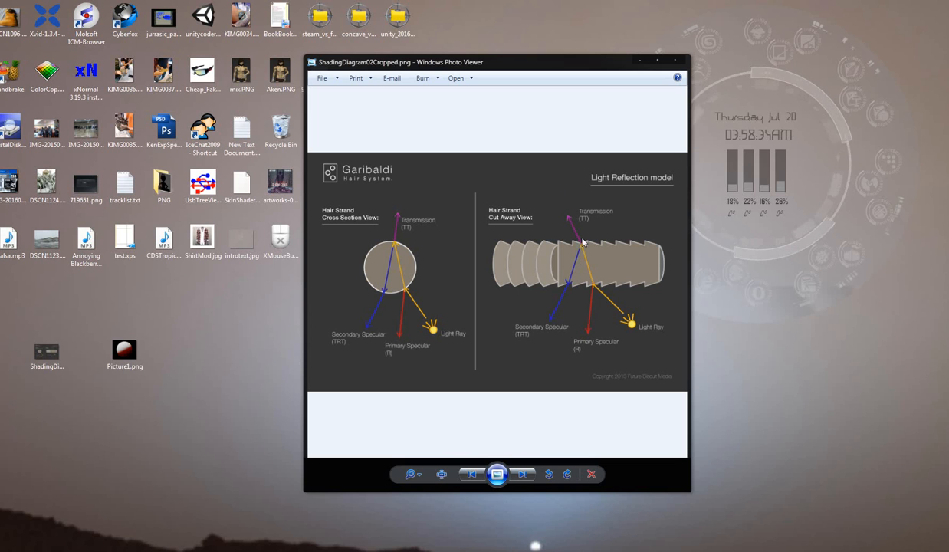
mouse_move(571, 289)
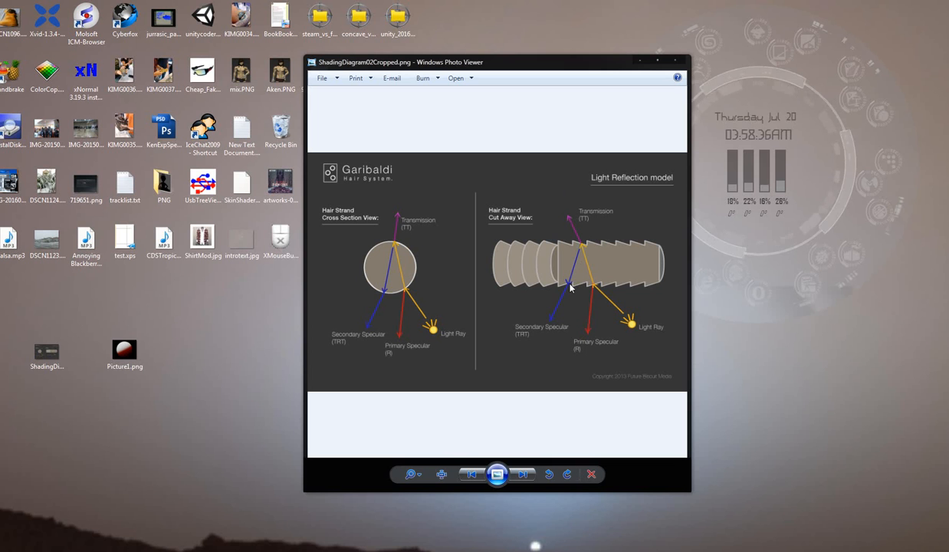
mouse_move(566, 297)
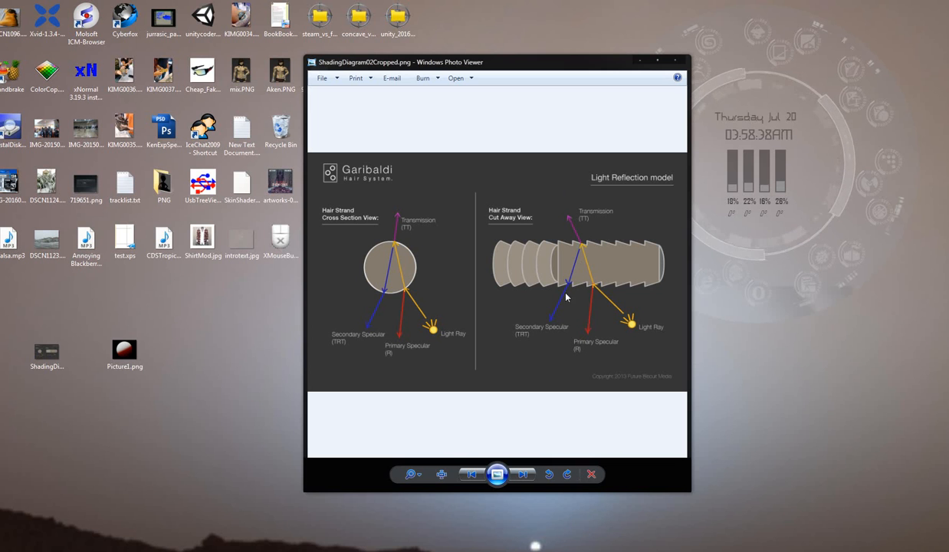
mouse_move(236, 306)
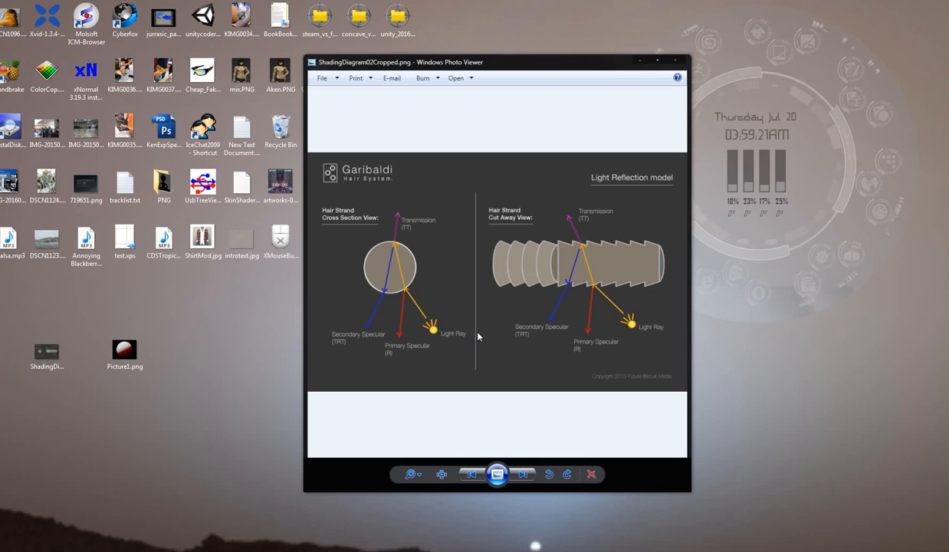
mouse_move(575, 267)
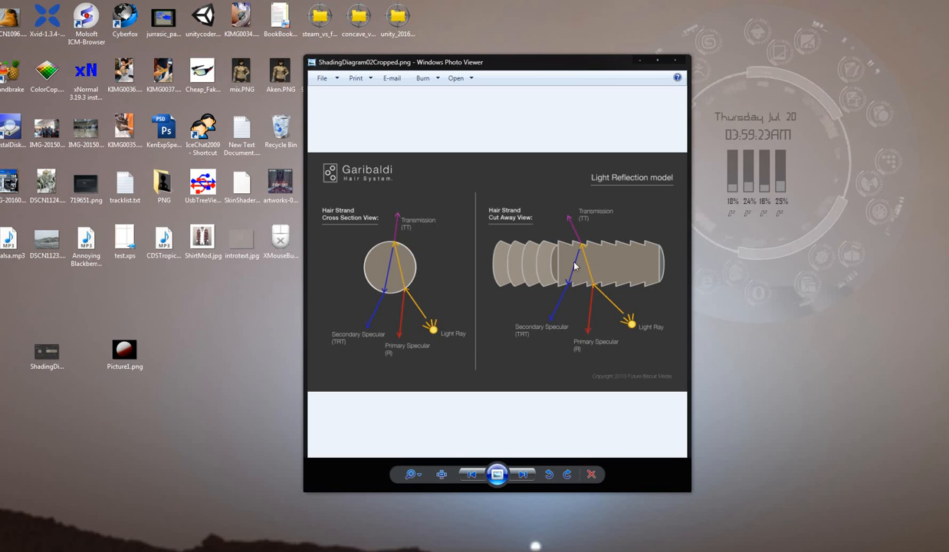
mouse_move(549, 343)
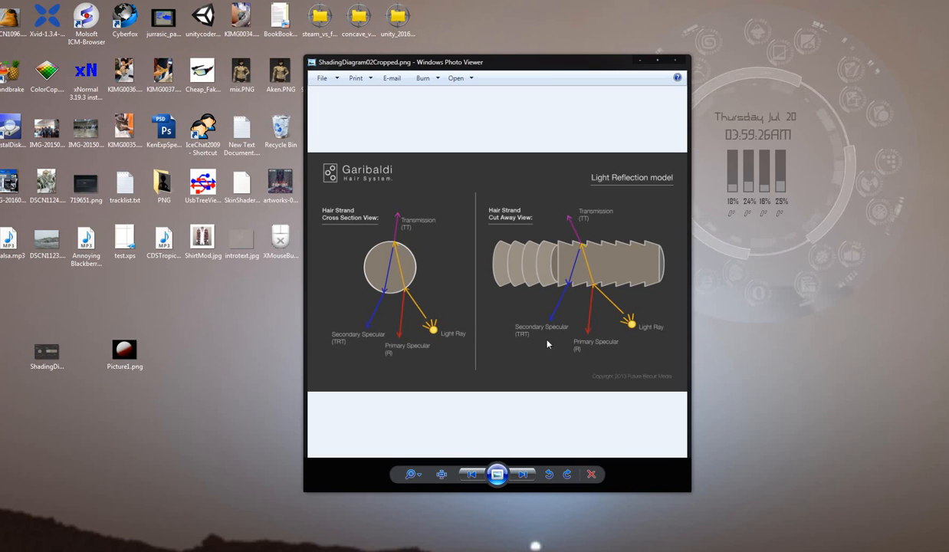
mouse_move(626, 364)
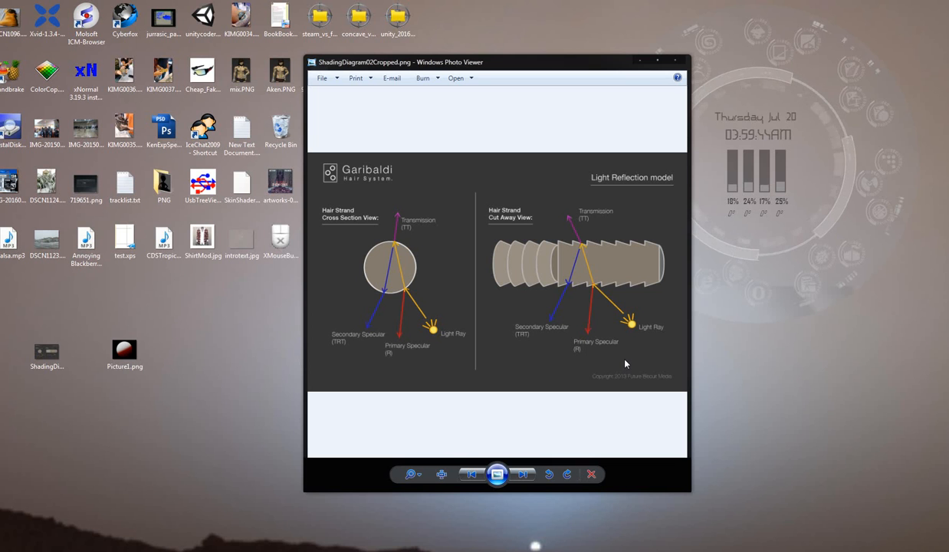
mouse_move(578, 317)
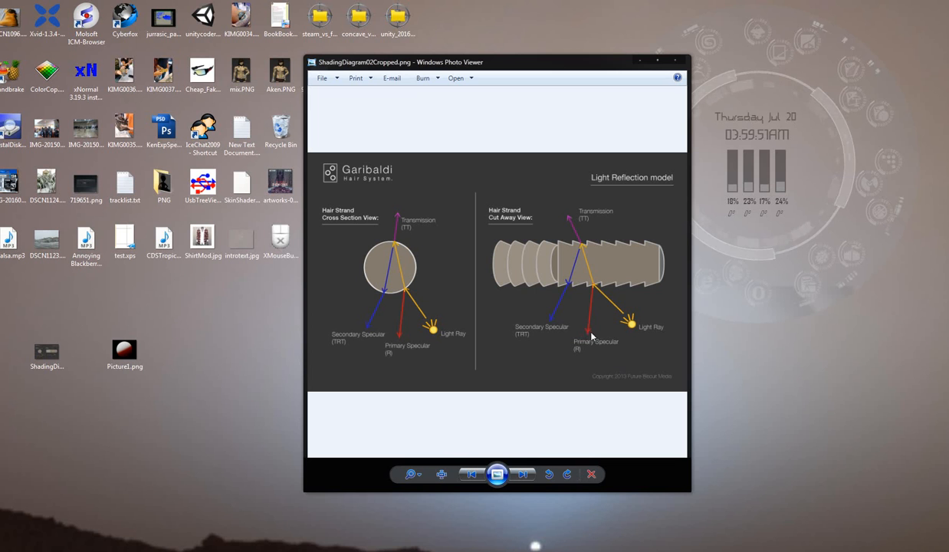
mouse_move(583, 279)
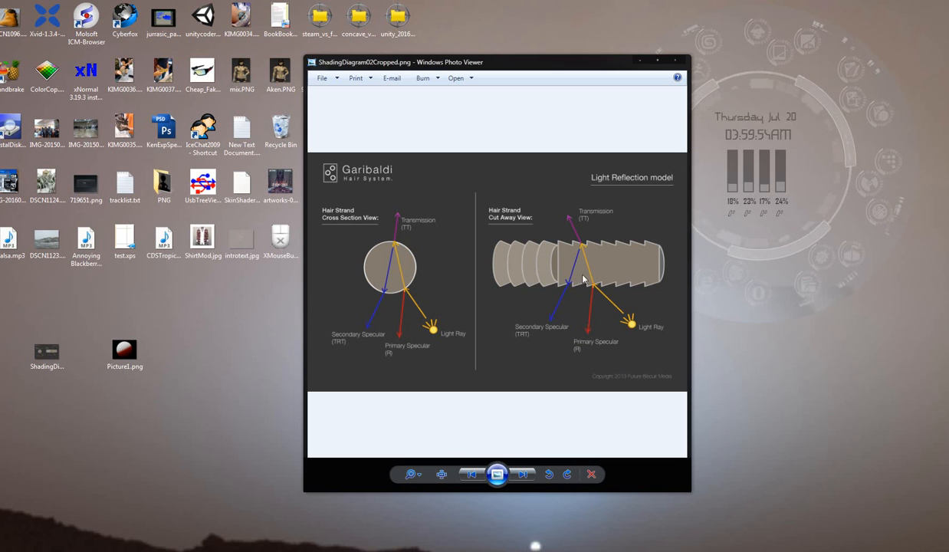
mouse_move(558, 328)
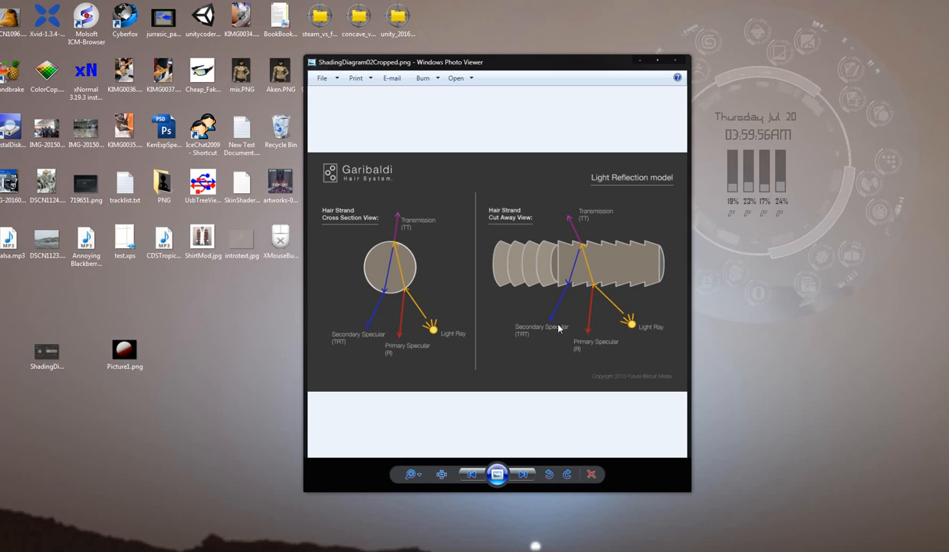
mouse_move(552, 317)
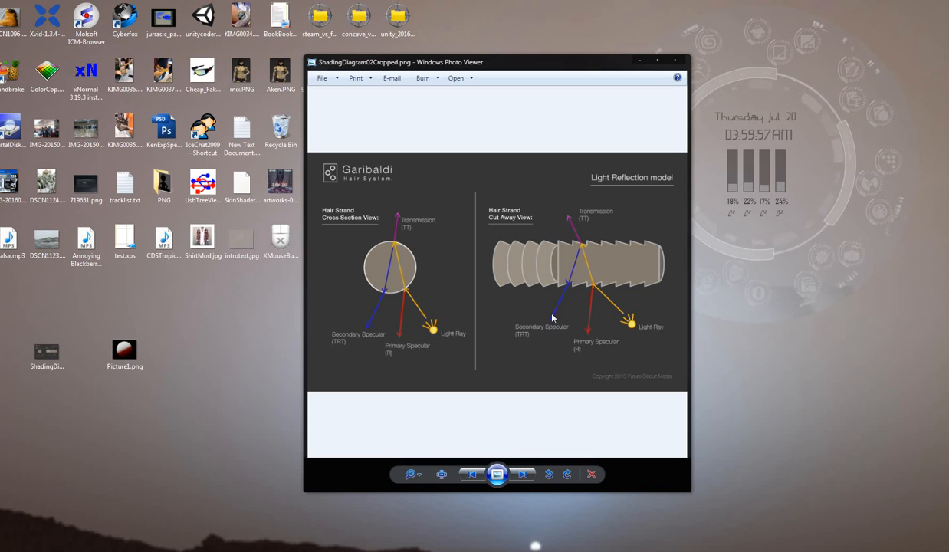
mouse_move(491, 291)
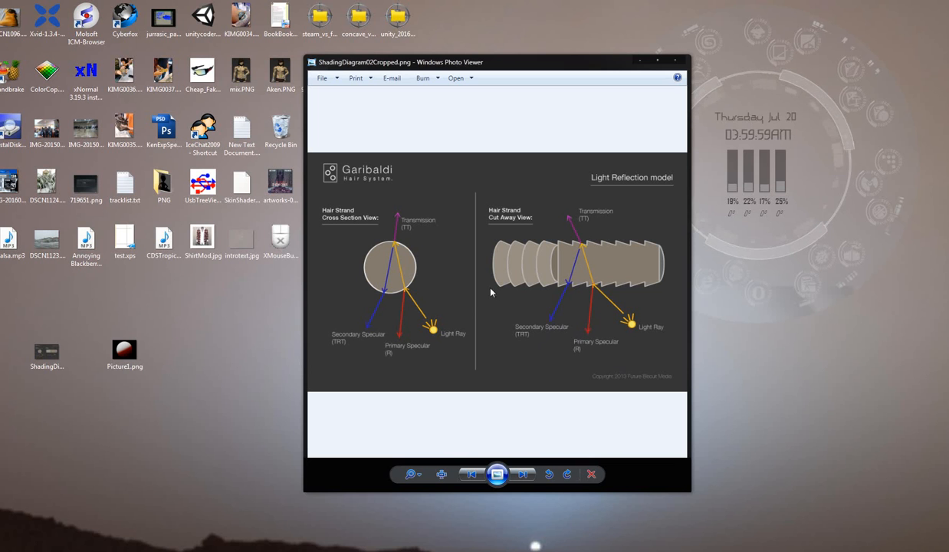
mouse_move(550, 243)
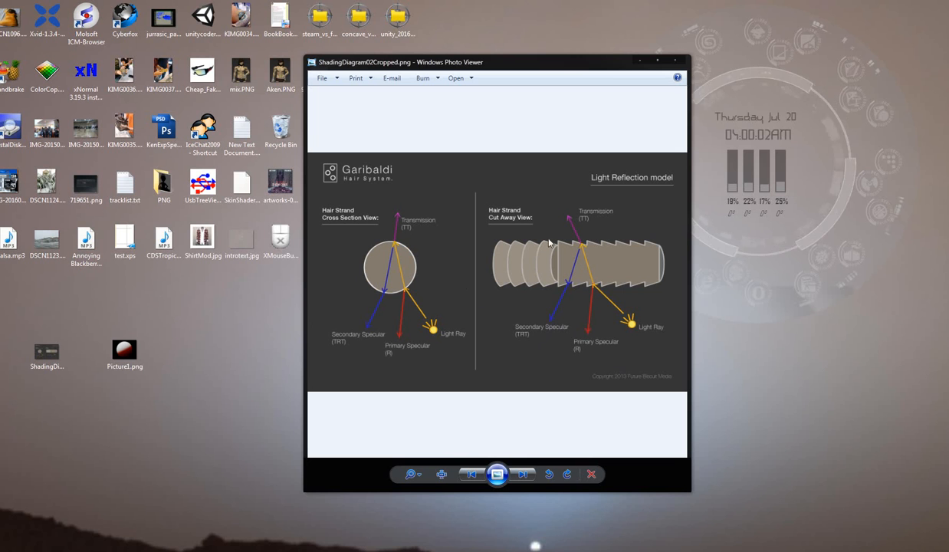
mouse_move(523, 258)
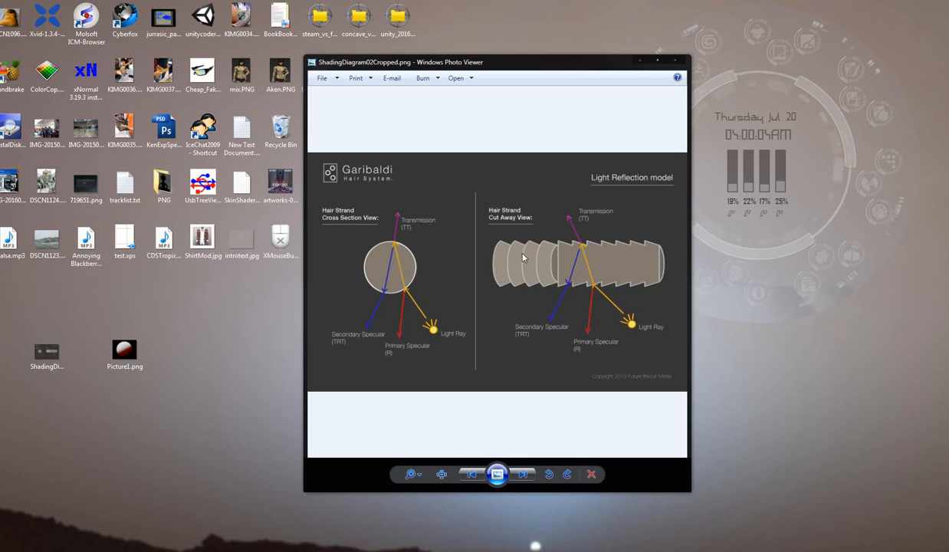
mouse_move(500, 313)
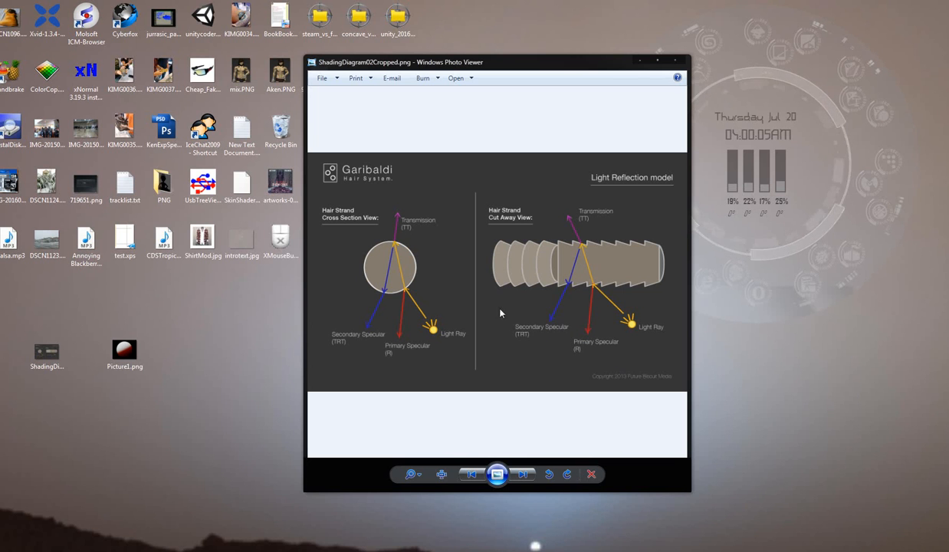
mouse_move(635, 73)
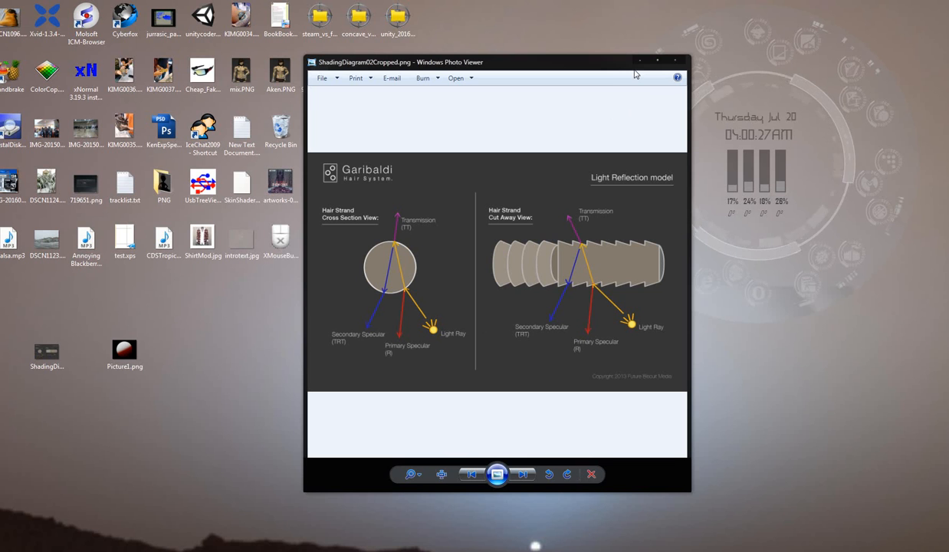
mouse_move(647, 93)
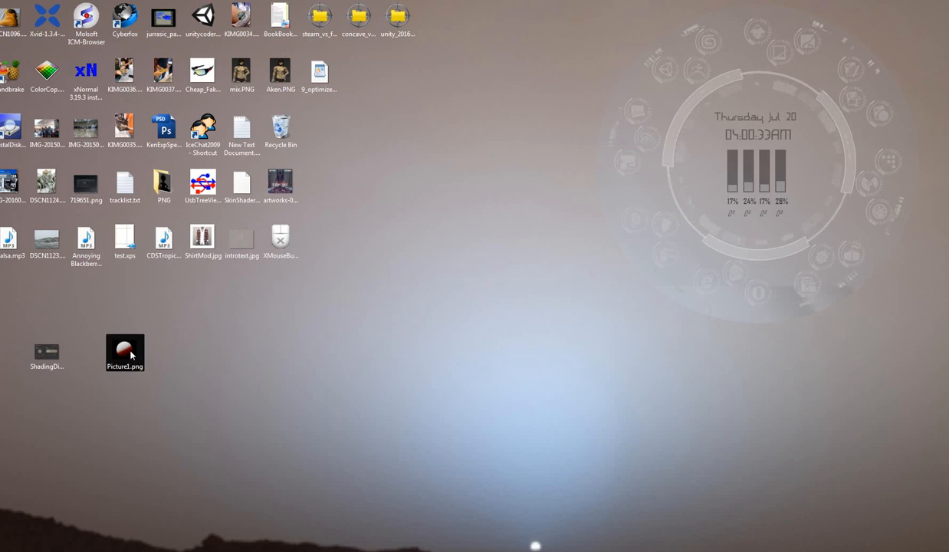
double_click(124, 353)
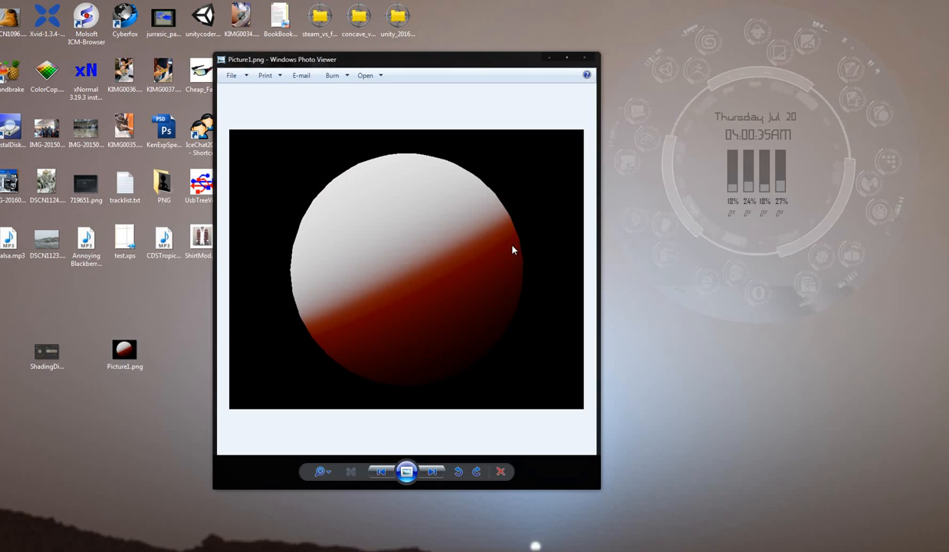
mouse_move(474, 229)
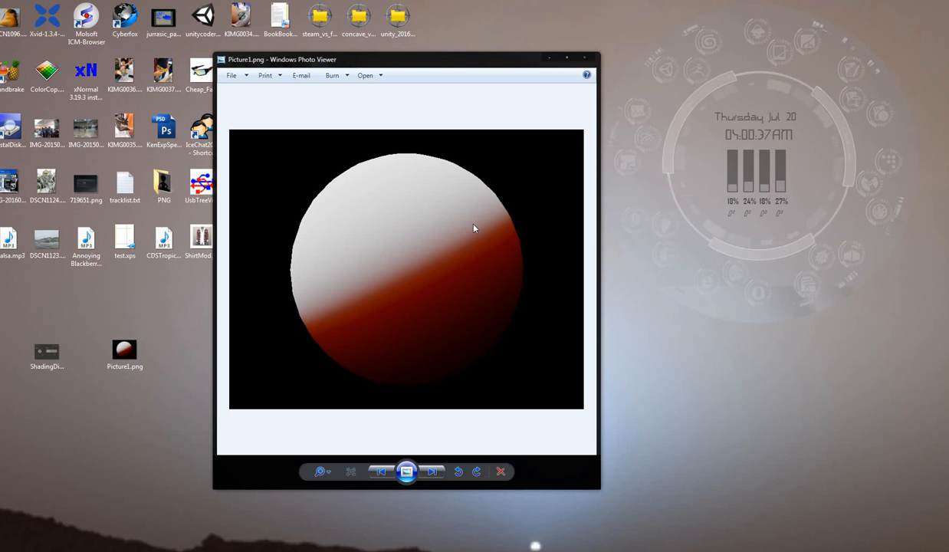
mouse_move(535, 261)
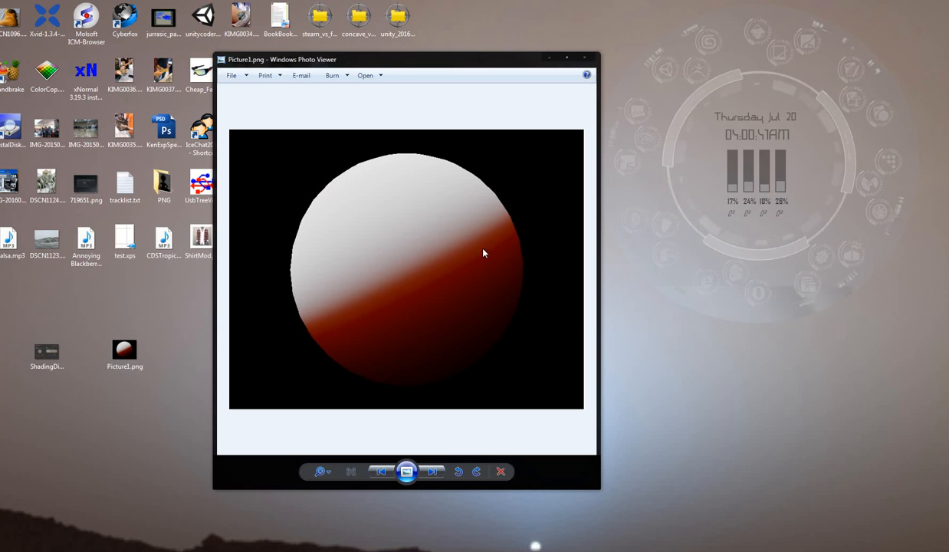
mouse_move(542, 261)
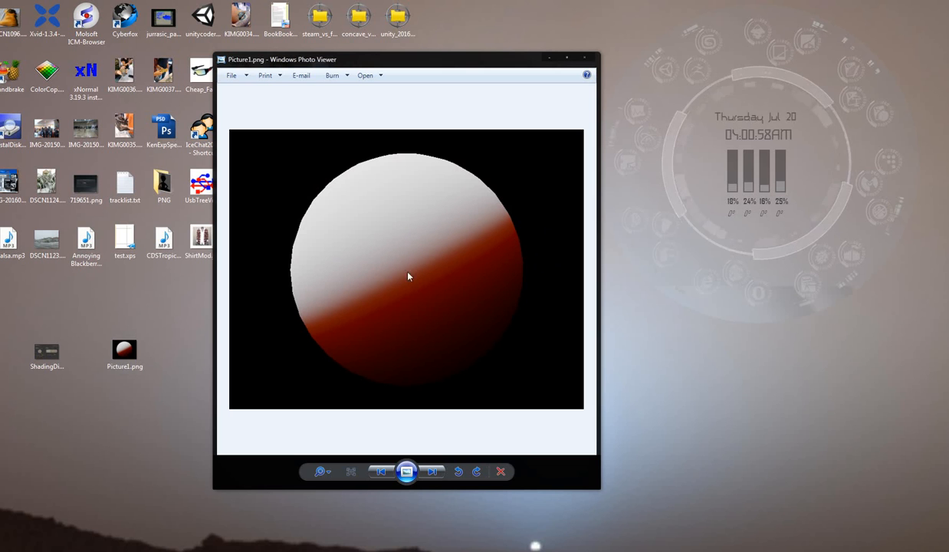
mouse_move(356, 180)
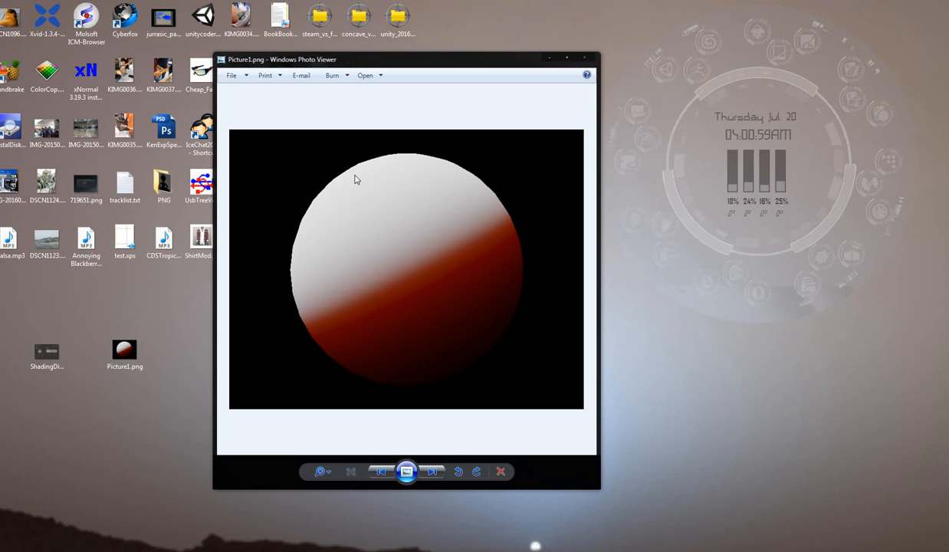
mouse_move(408, 255)
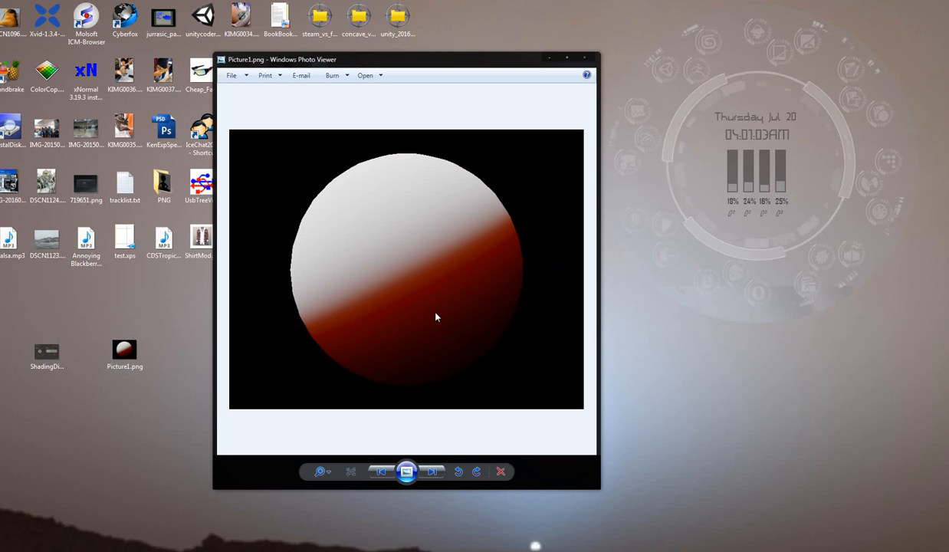
mouse_move(362, 178)
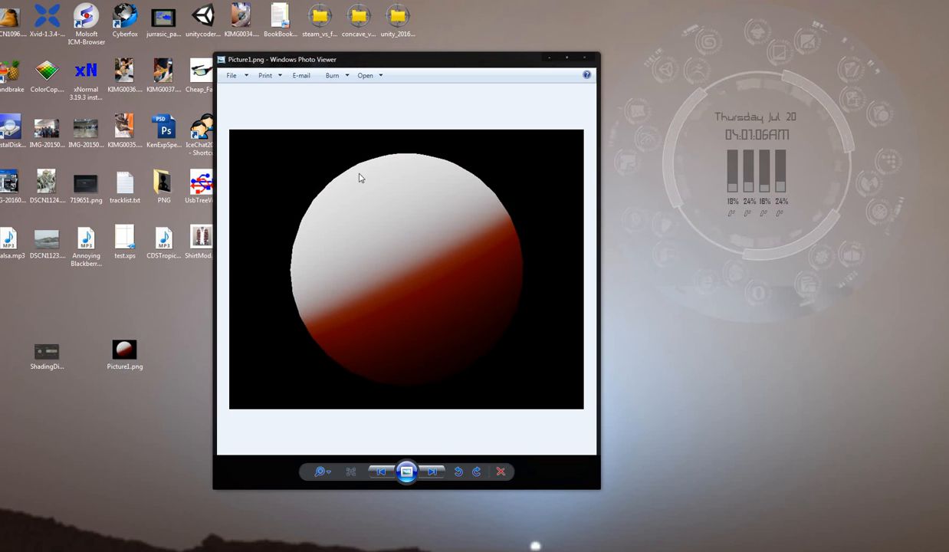
mouse_move(448, 179)
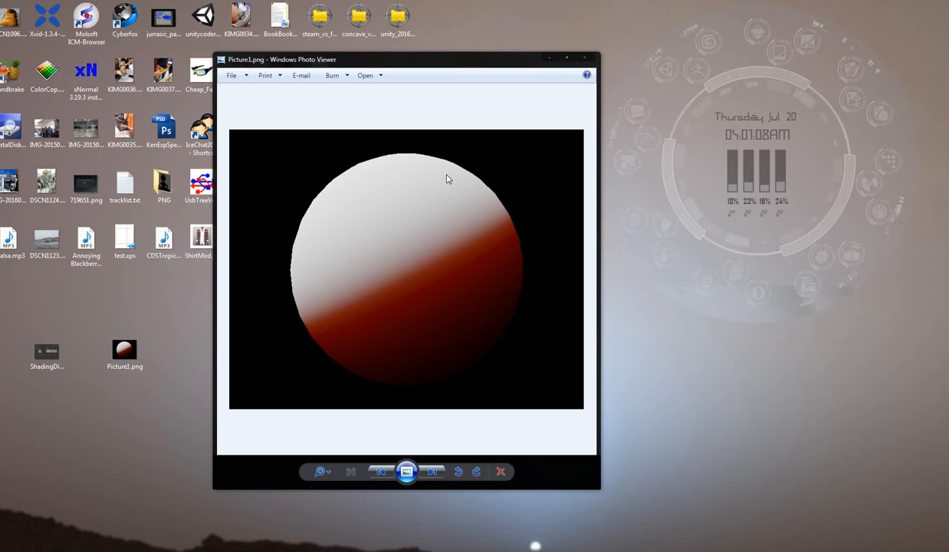
mouse_move(499, 303)
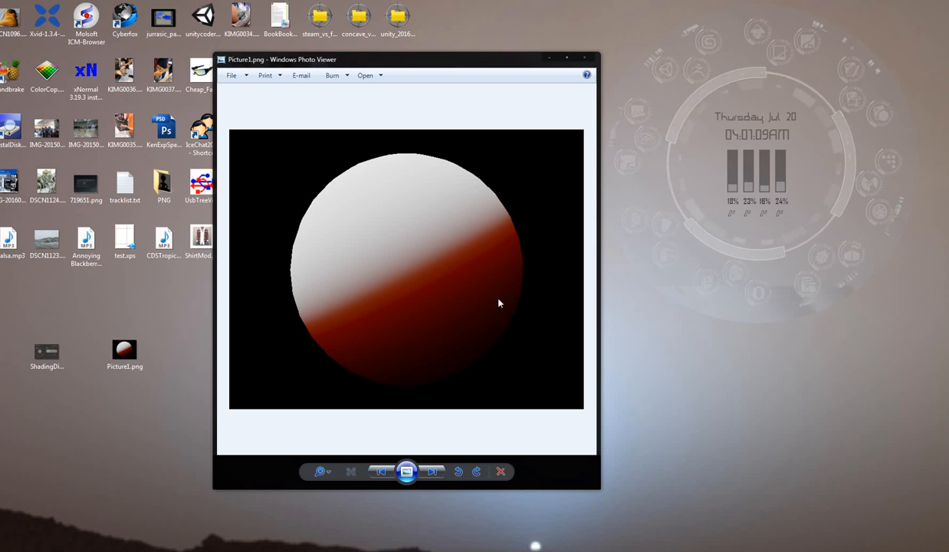
mouse_move(414, 316)
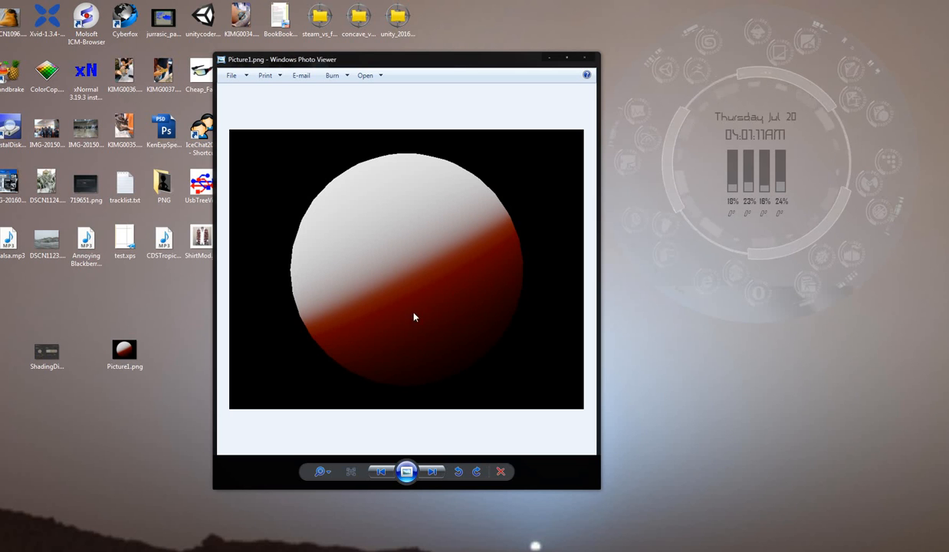
mouse_move(365, 304)
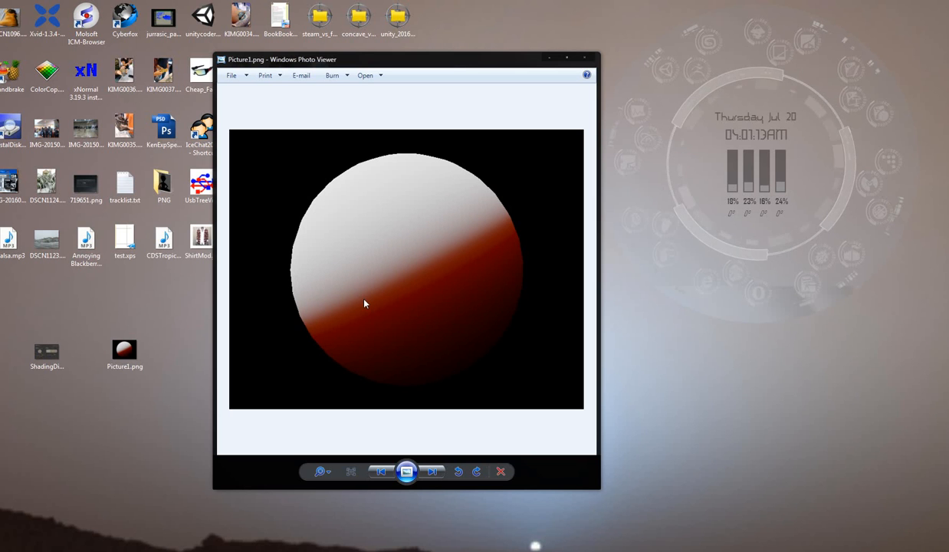
mouse_move(296, 323)
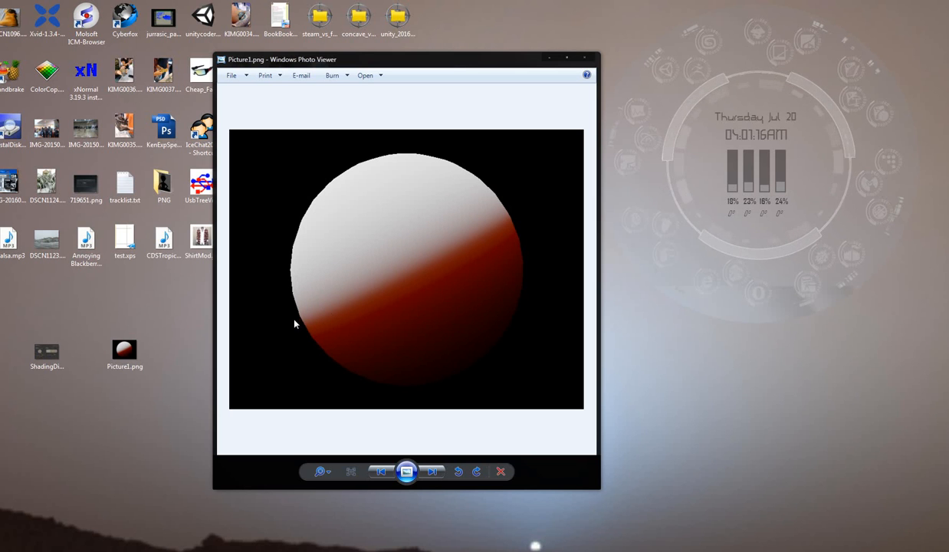
mouse_move(495, 255)
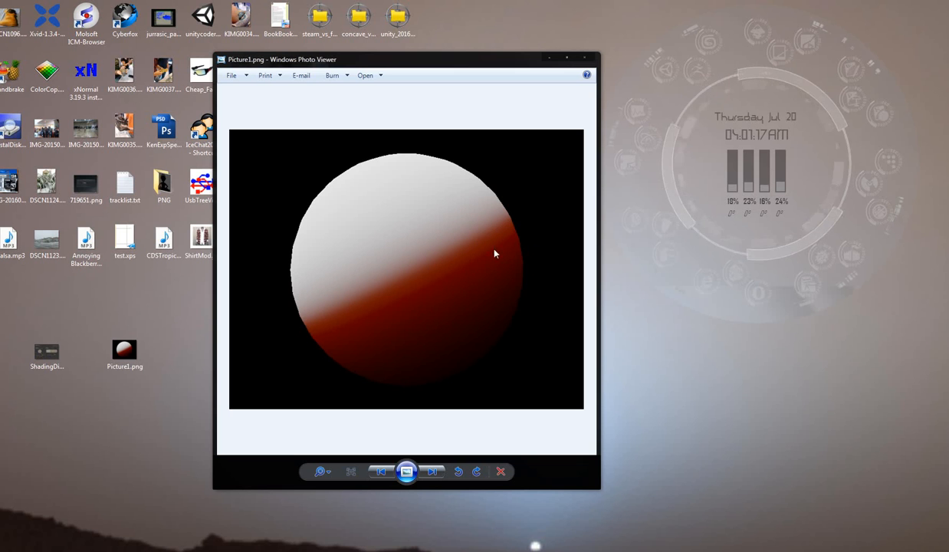
mouse_move(413, 274)
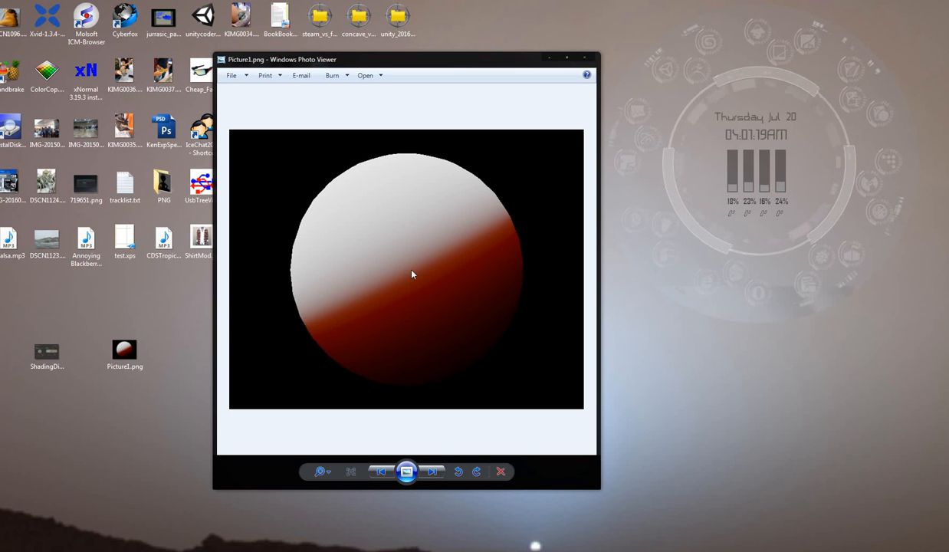
mouse_move(457, 258)
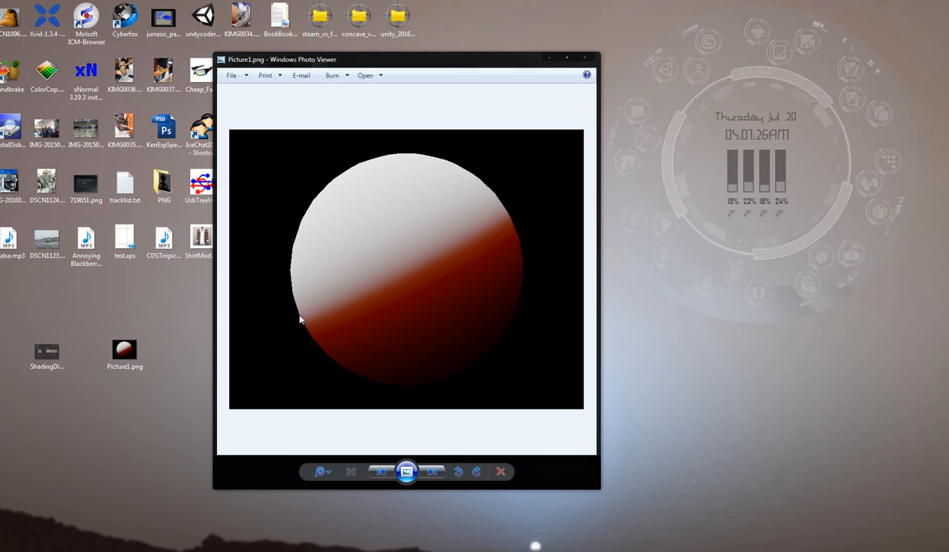
mouse_move(405, 279)
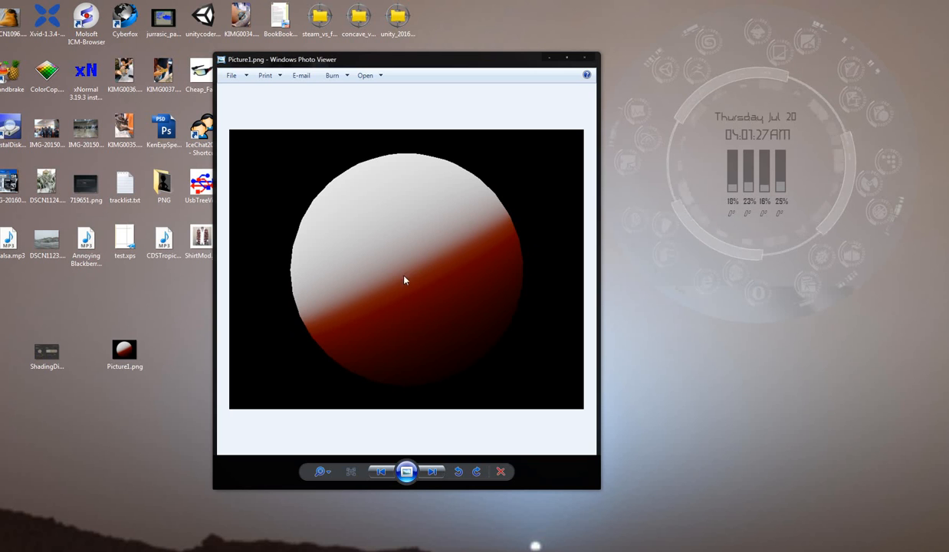
mouse_move(419, 269)
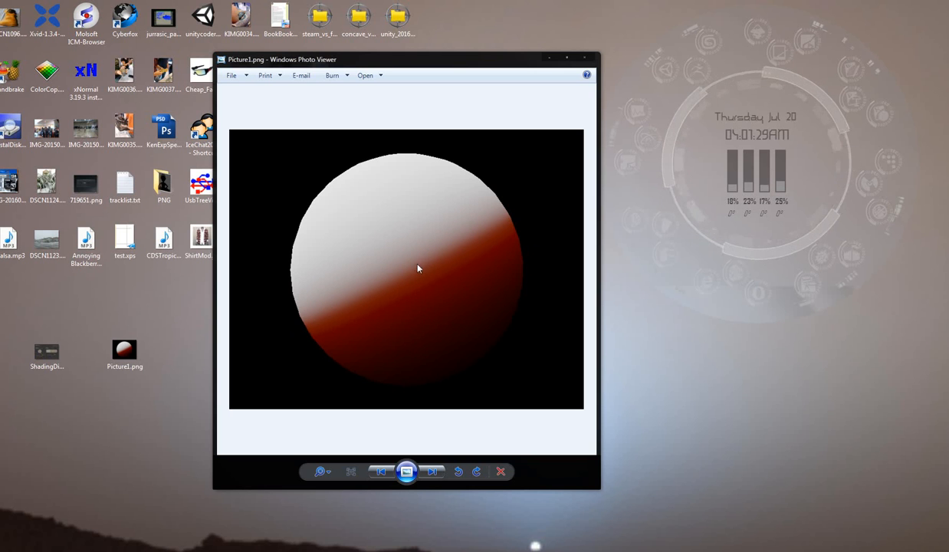
mouse_move(429, 291)
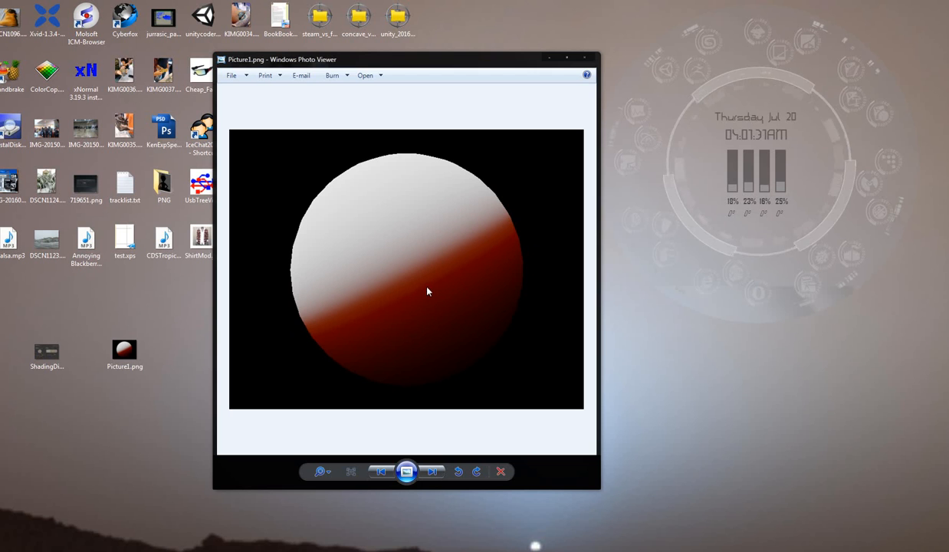
mouse_move(457, 335)
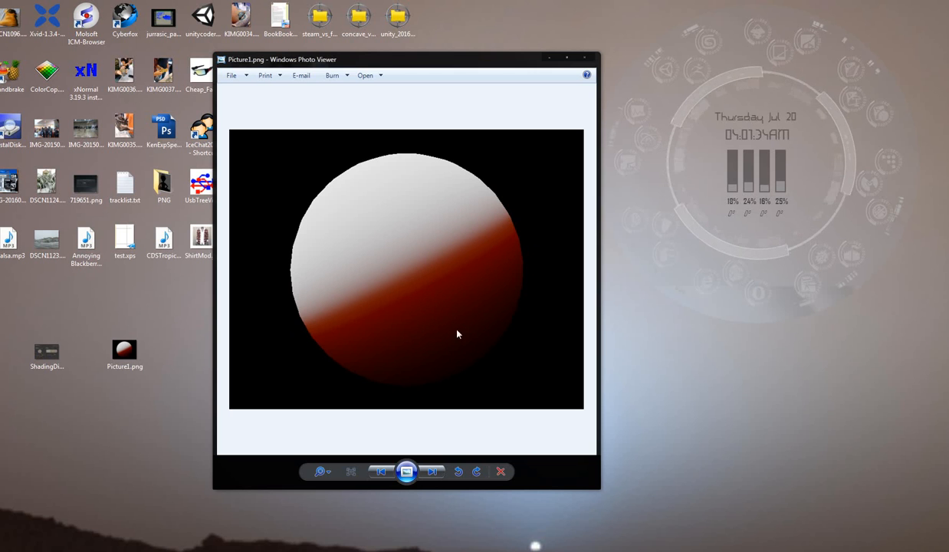
mouse_move(417, 276)
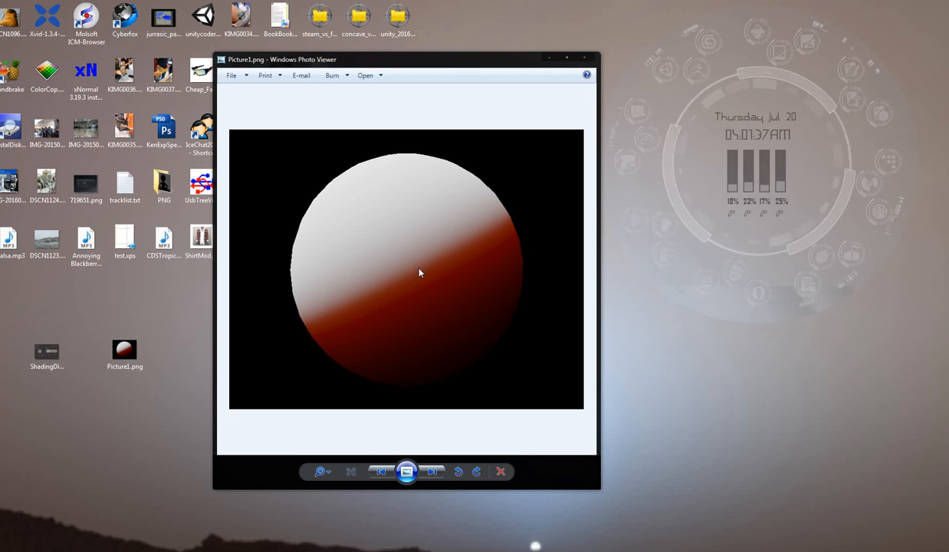
mouse_move(395, 292)
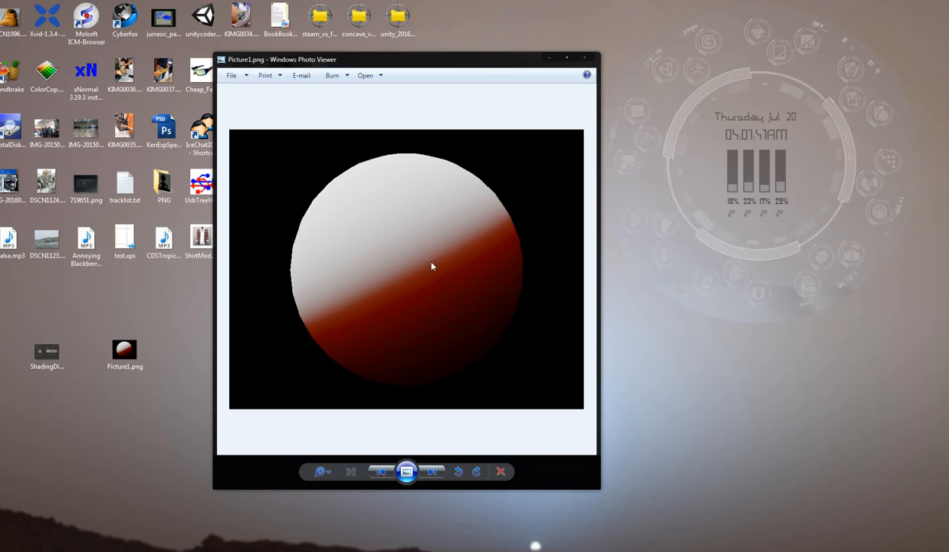
mouse_move(375, 221)
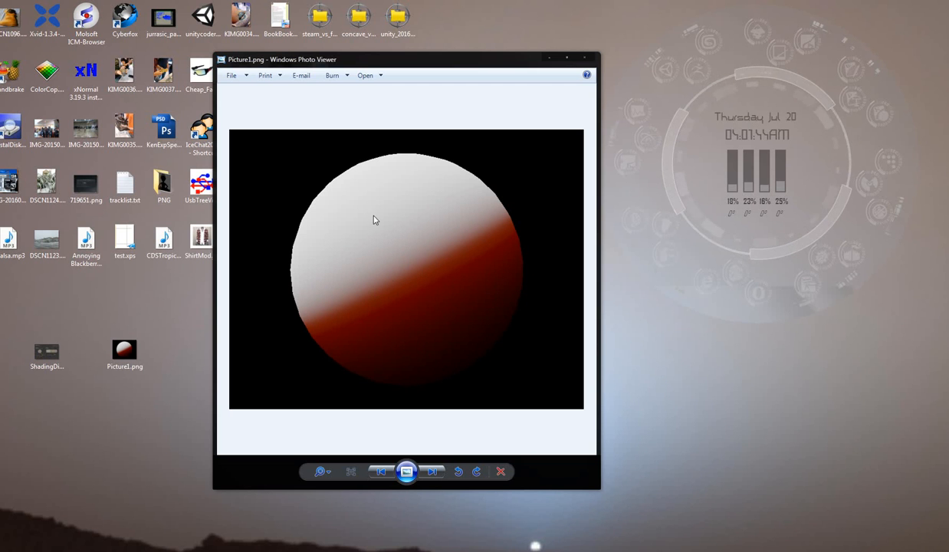
mouse_move(414, 298)
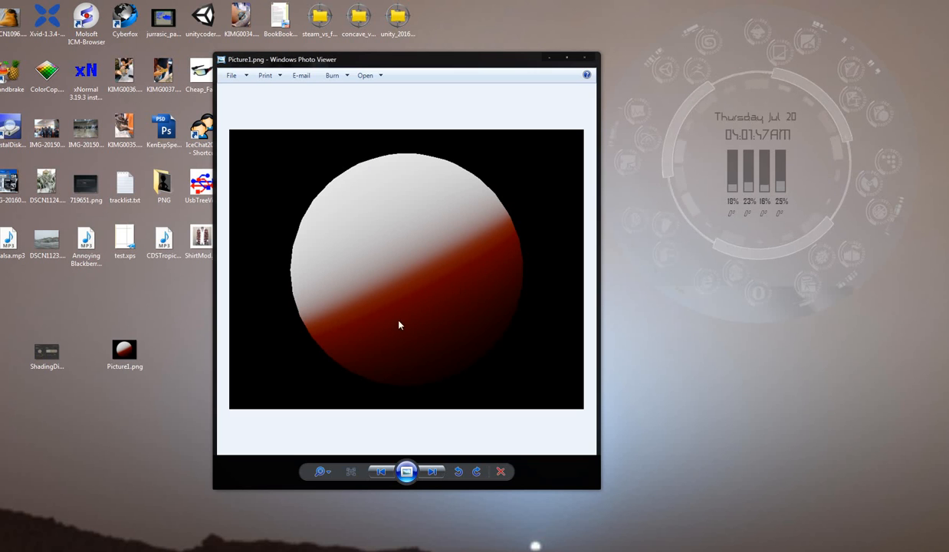
mouse_move(523, 249)
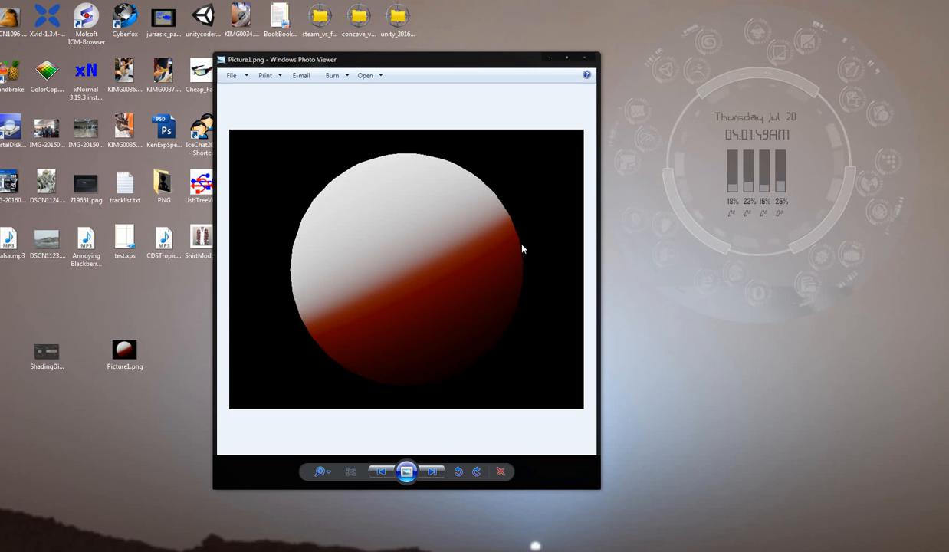
mouse_move(344, 348)
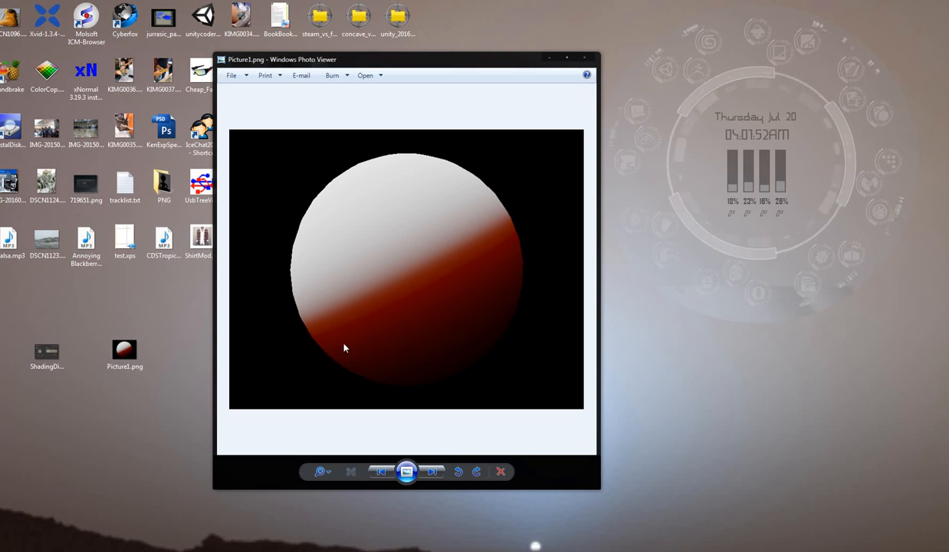
mouse_move(442, 310)
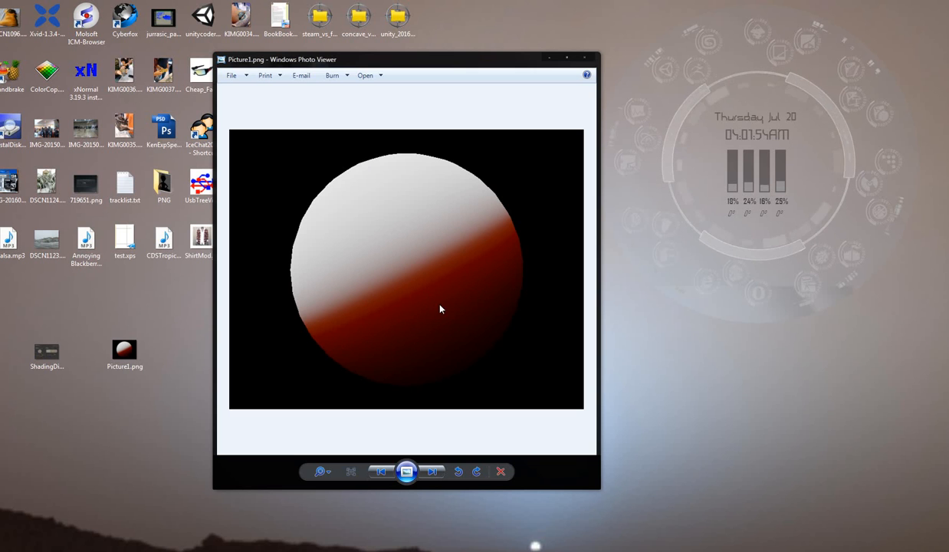
mouse_move(477, 359)
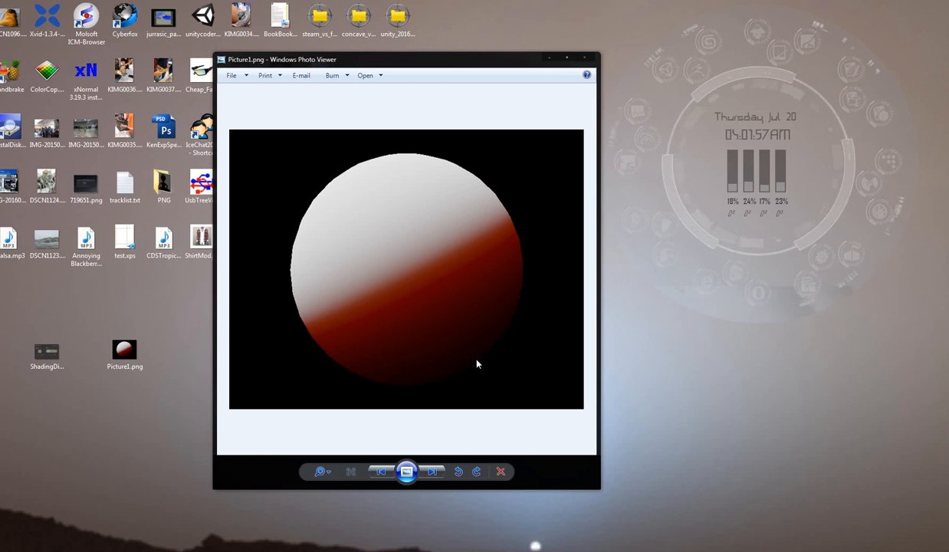
mouse_move(514, 337)
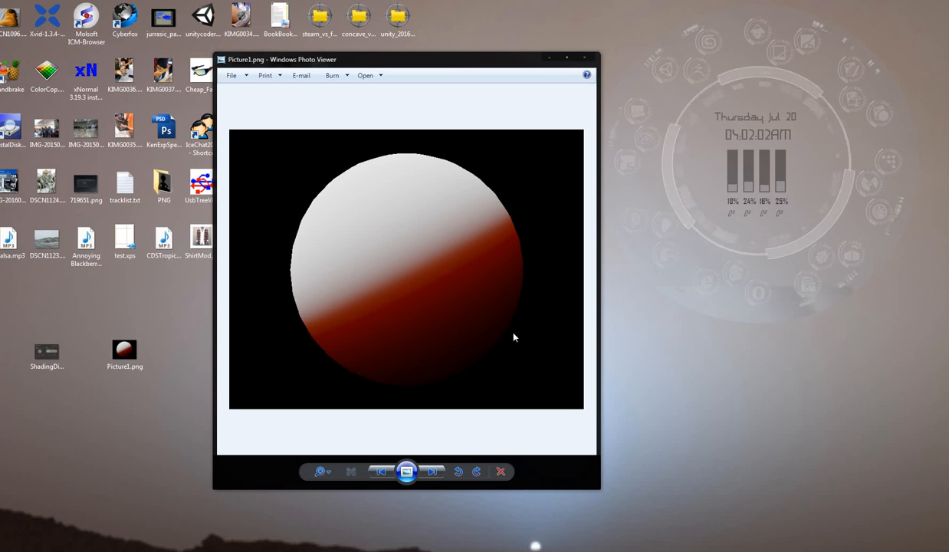
mouse_move(507, 318)
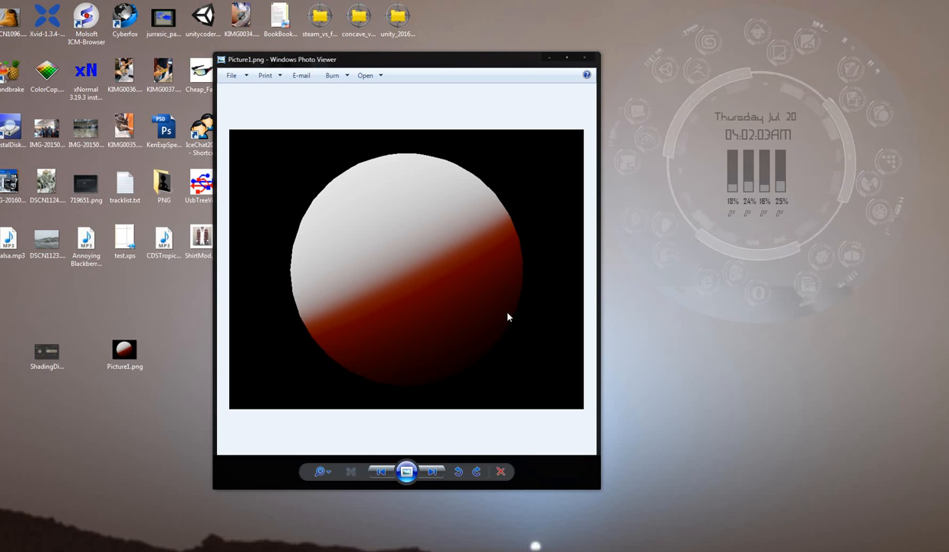
mouse_move(411, 245)
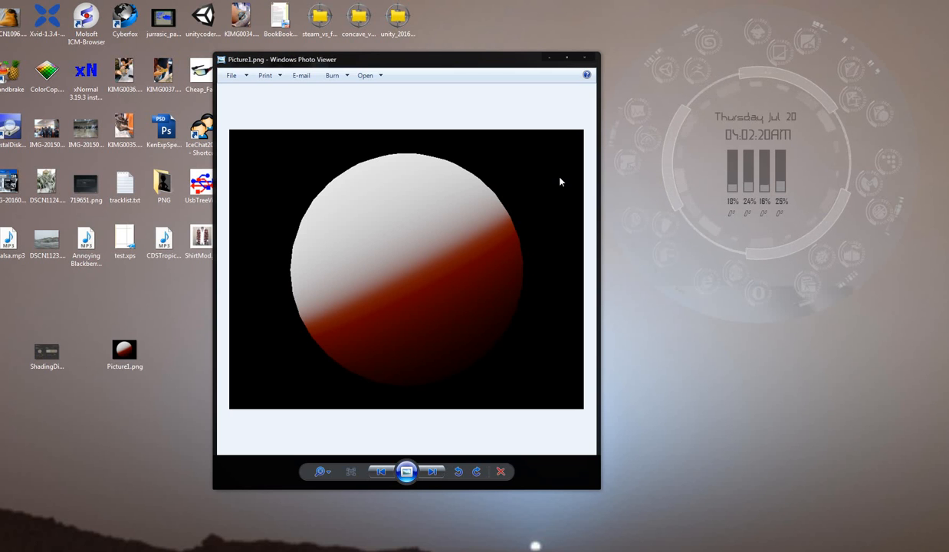
mouse_move(557, 182)
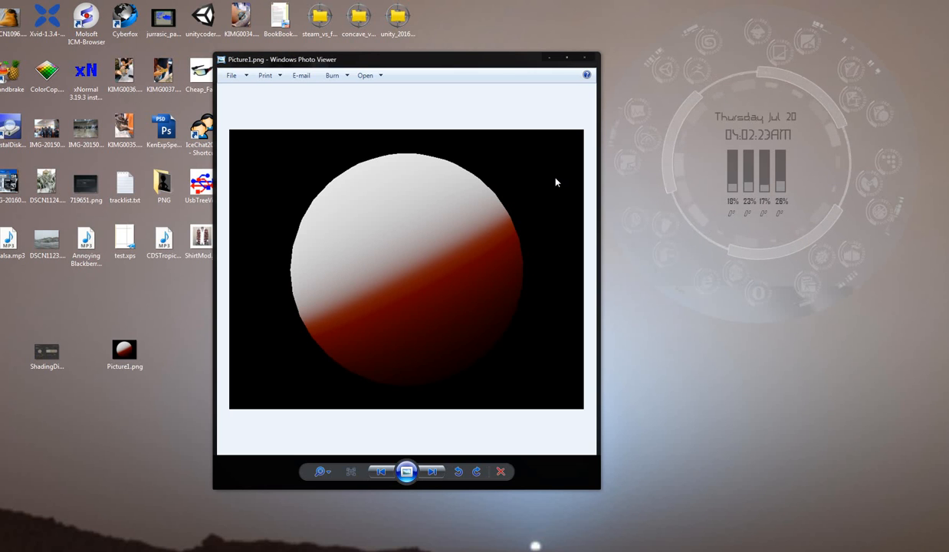
mouse_move(505, 180)
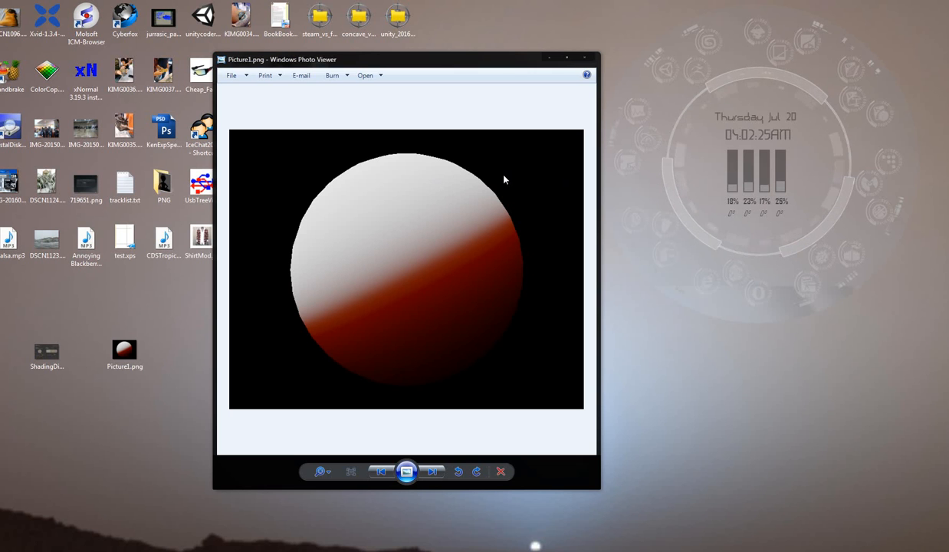
mouse_move(457, 203)
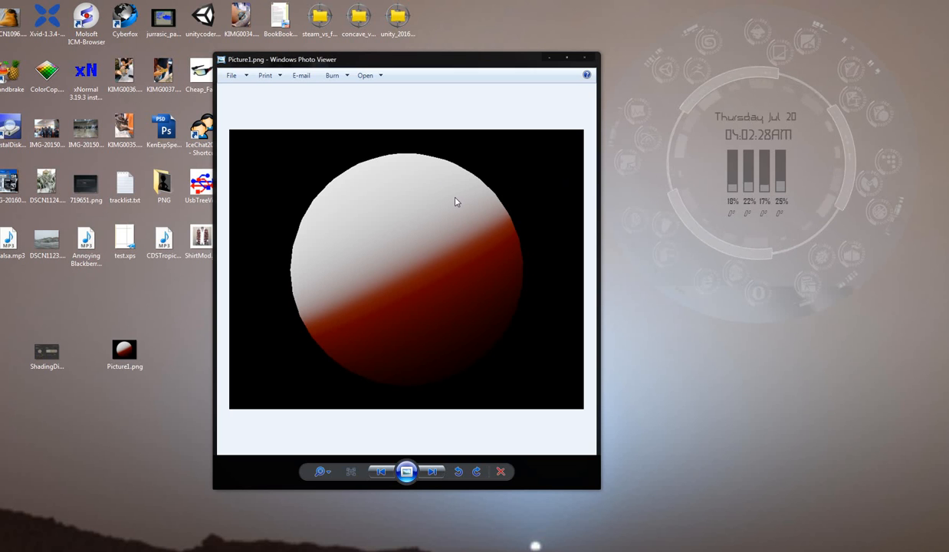
mouse_move(492, 191)
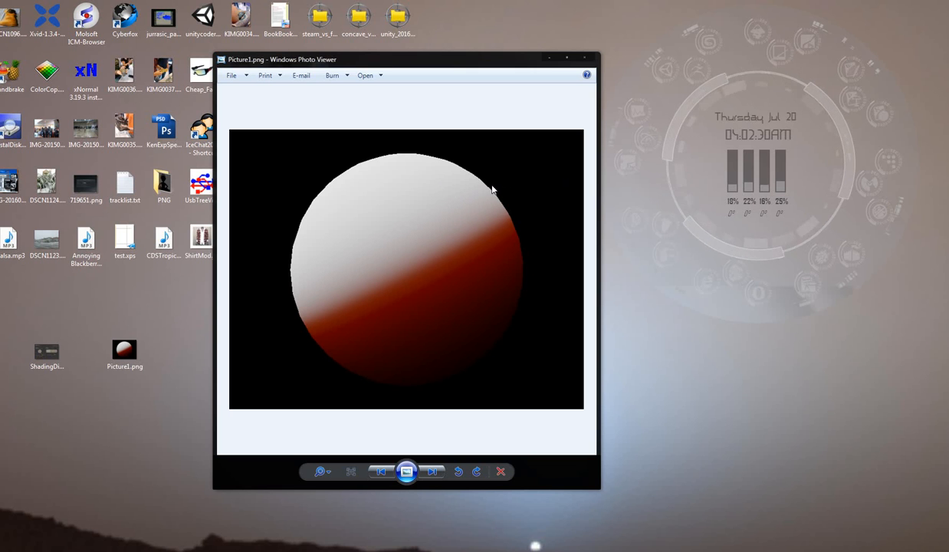
mouse_move(458, 187)
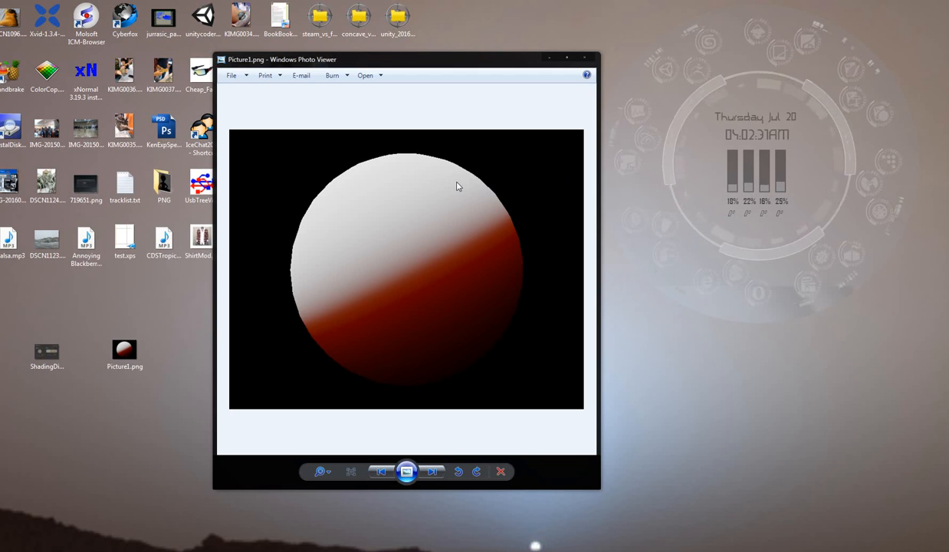
mouse_move(356, 365)
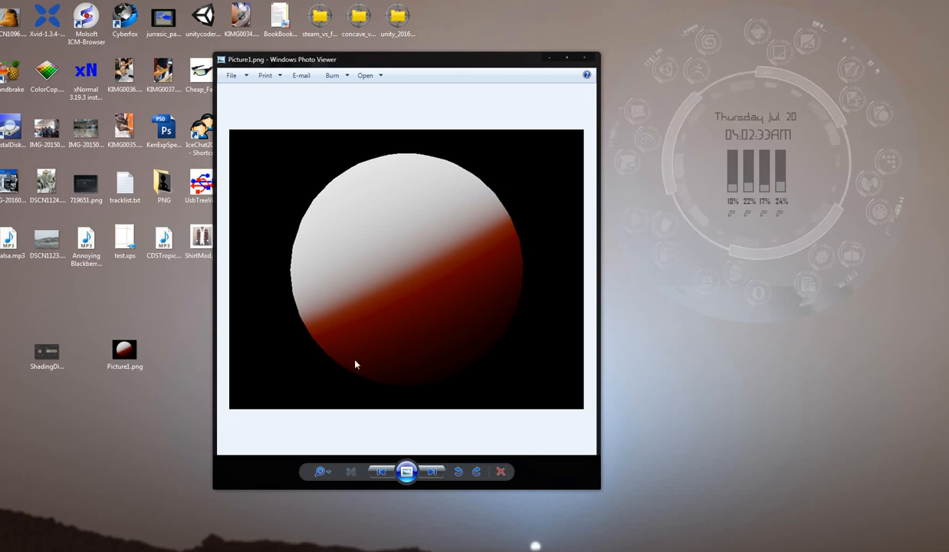
mouse_move(298, 264)
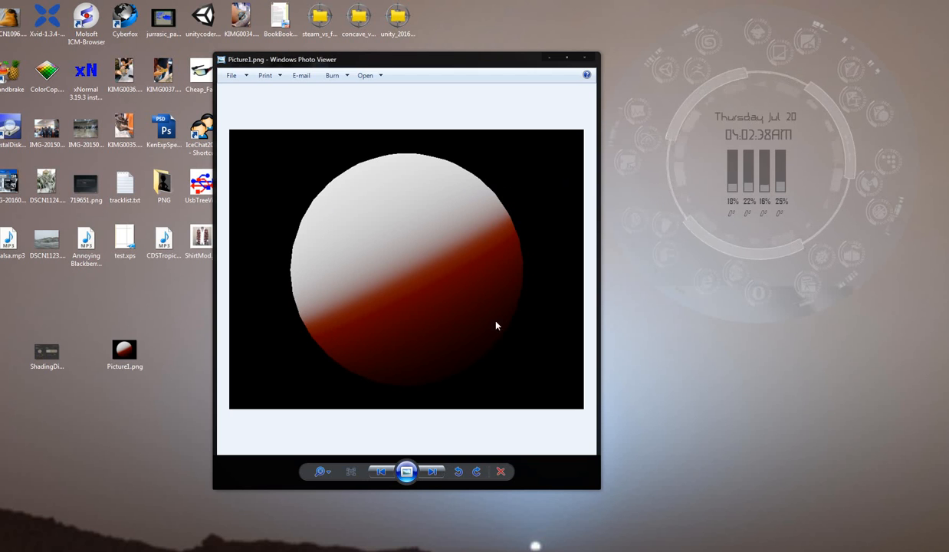
mouse_move(526, 246)
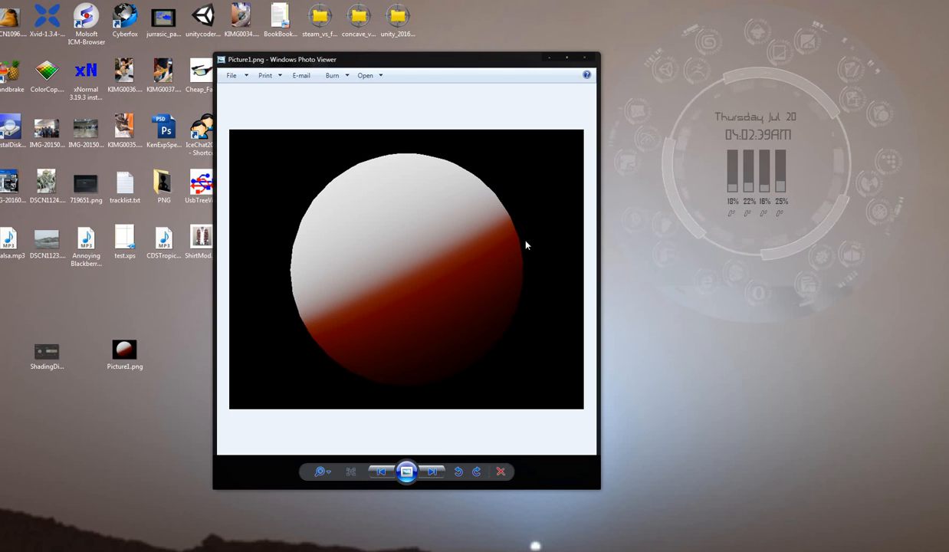
mouse_move(540, 256)
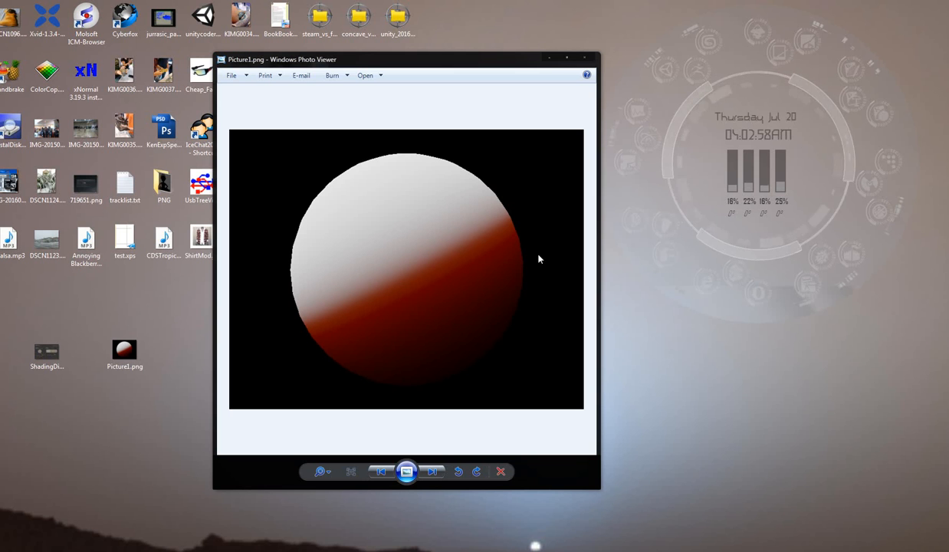
mouse_move(430, 178)
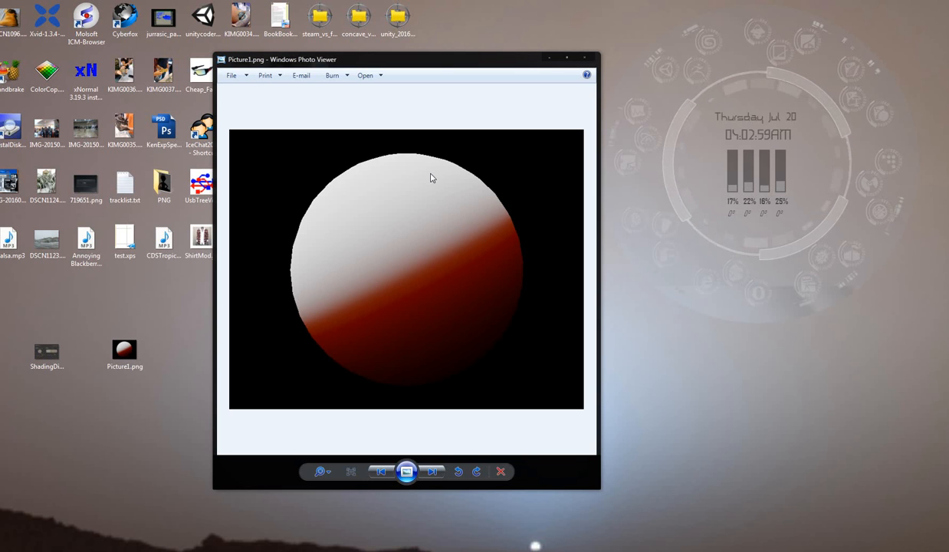